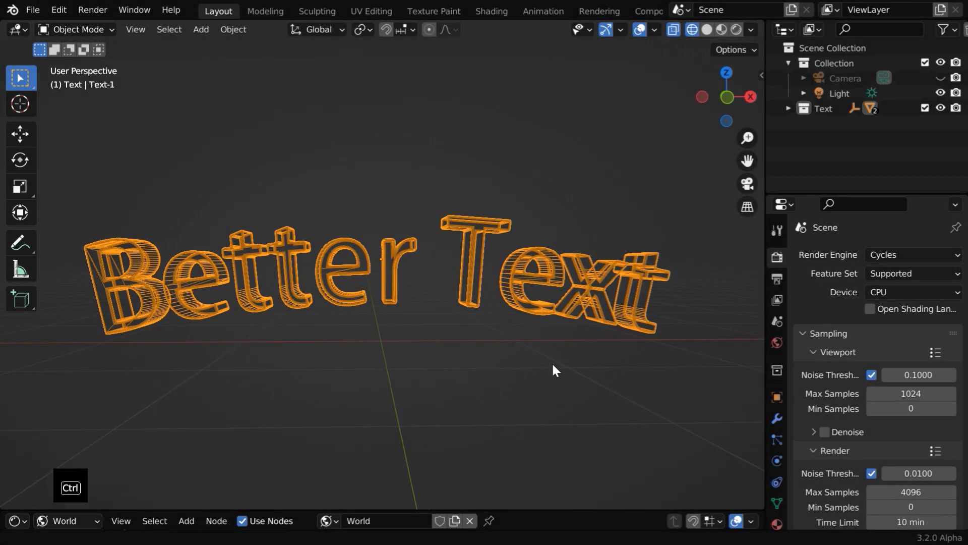
# Preview the Better Text model in solid shading, orbiting it from front and behind
pyautogui.moveTo(552, 369); pyautogui.dragTo(330, 429)
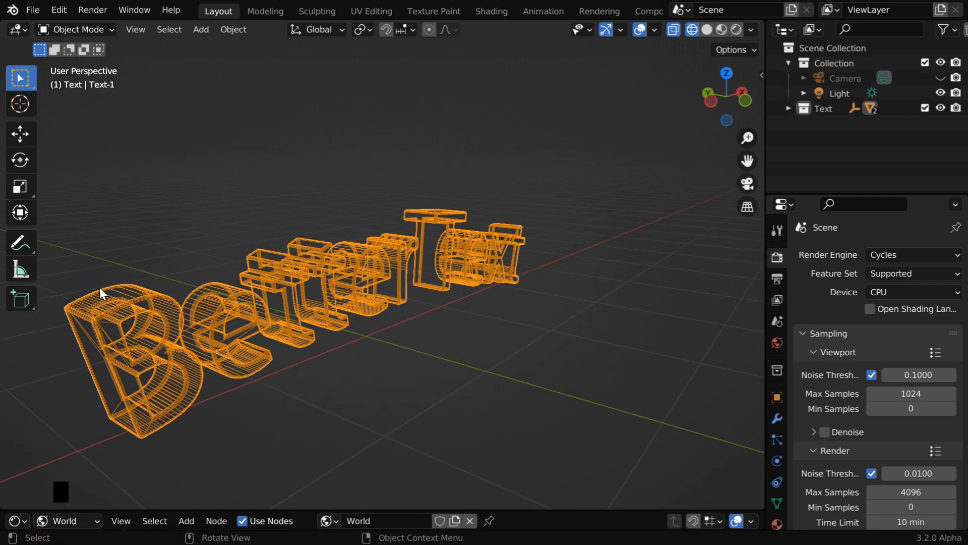
pyautogui.moveTo(527, 445)
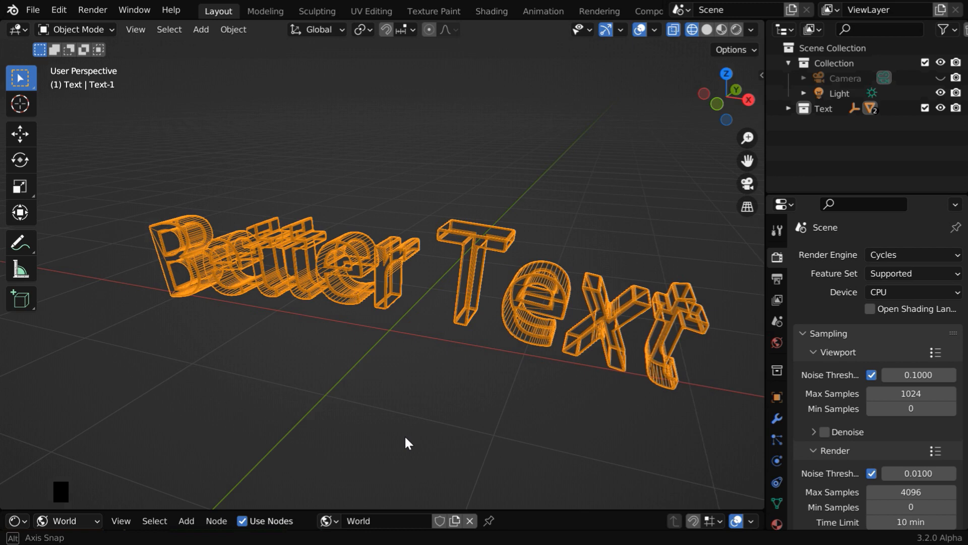
pyautogui.click(706, 30)
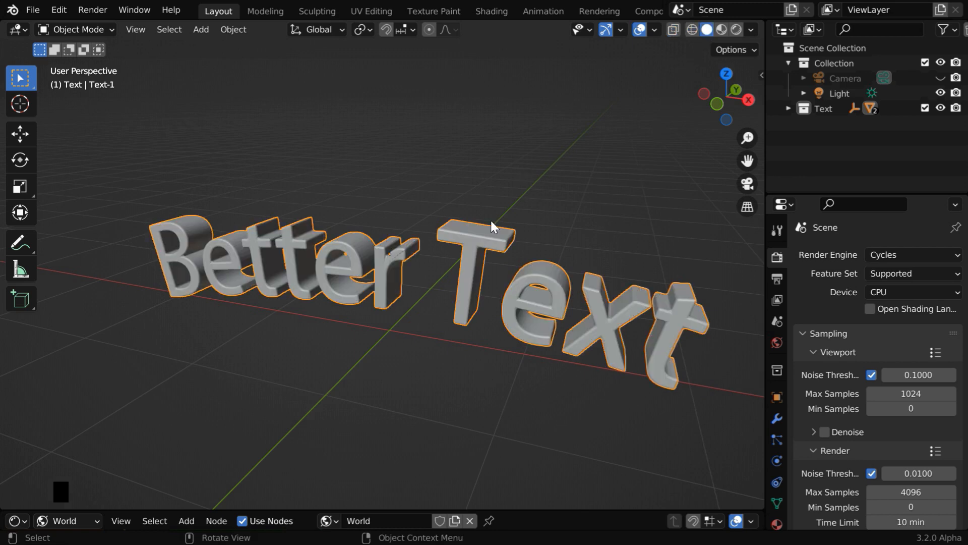
pyautogui.moveTo(574, 413)
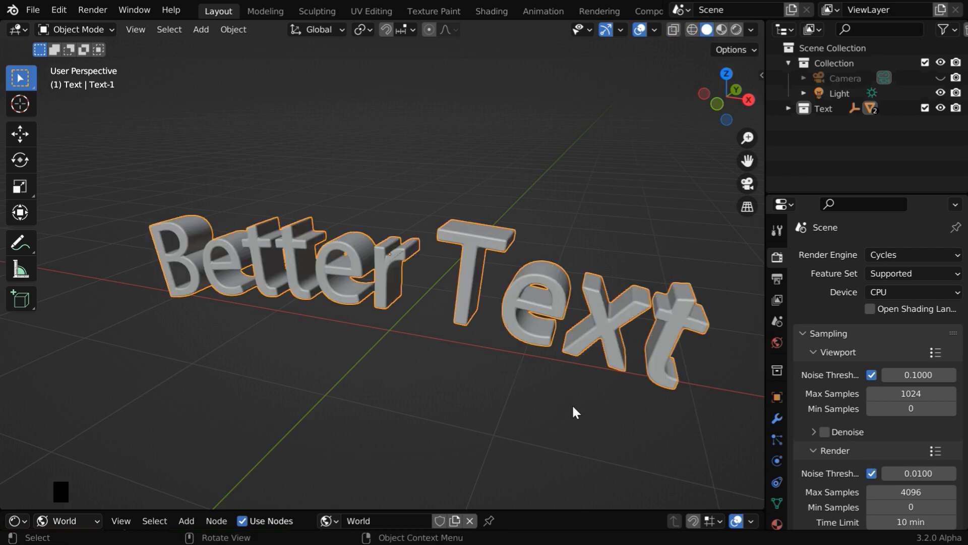
pyautogui.moveTo(575, 412); pyautogui.dragTo(367, 390)
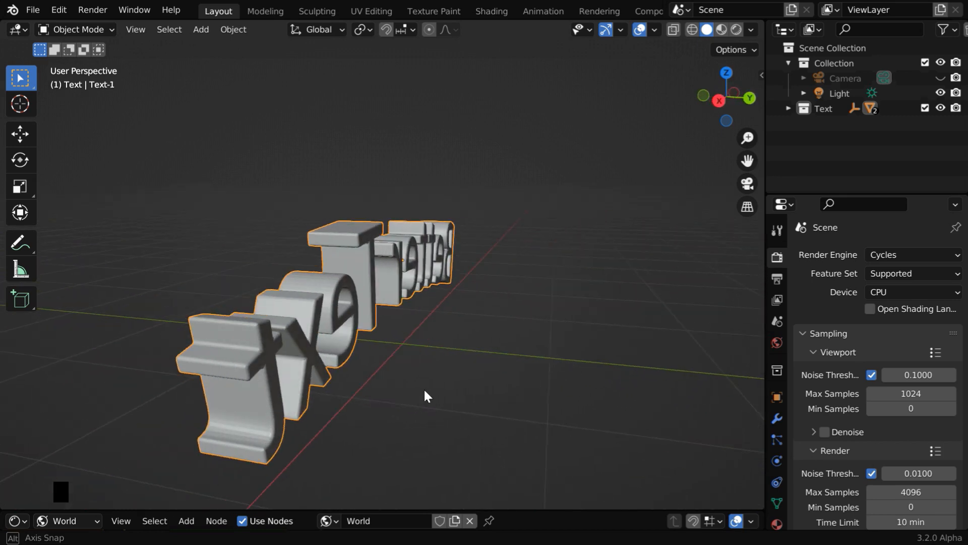
pyautogui.moveTo(426, 396); pyautogui.dragTo(645, 398)
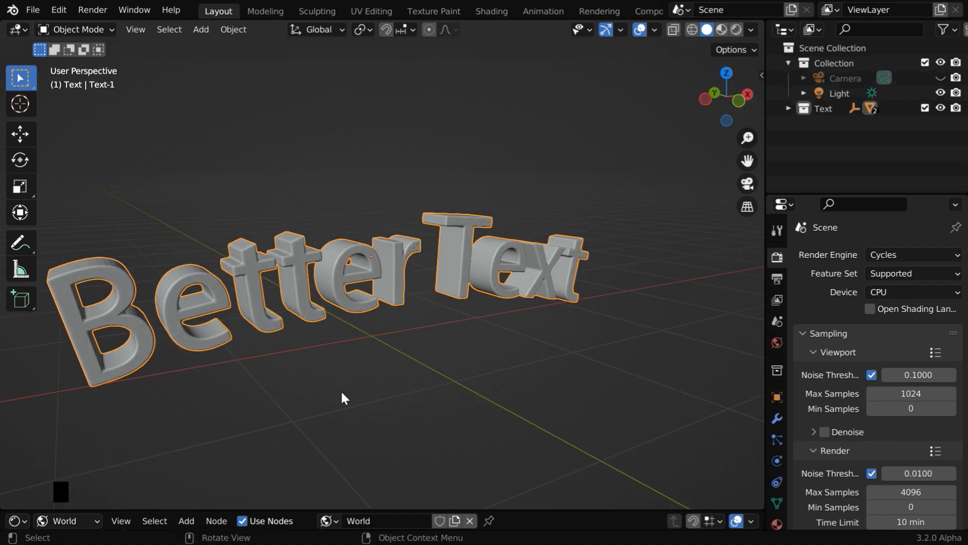
pyautogui.click(32, 9)
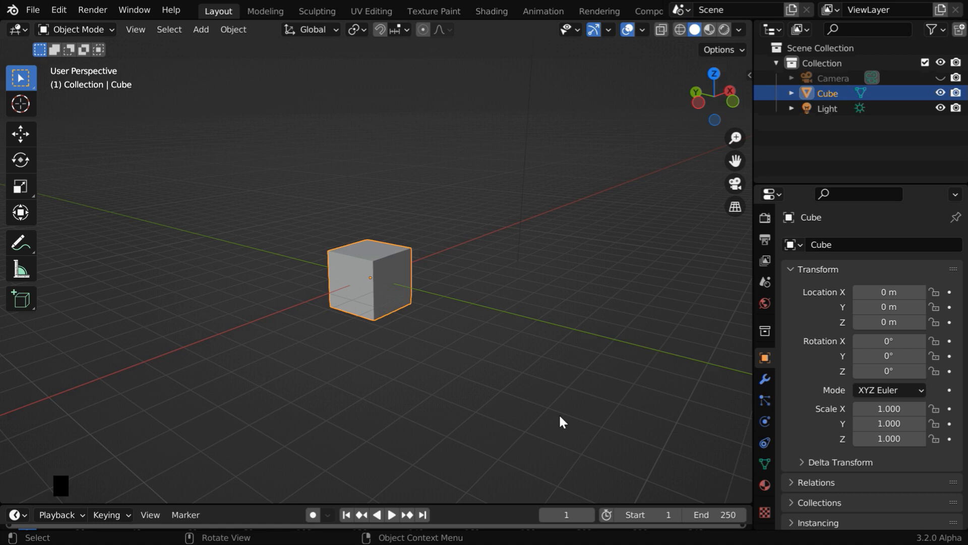
pyautogui.moveTo(380, 346)
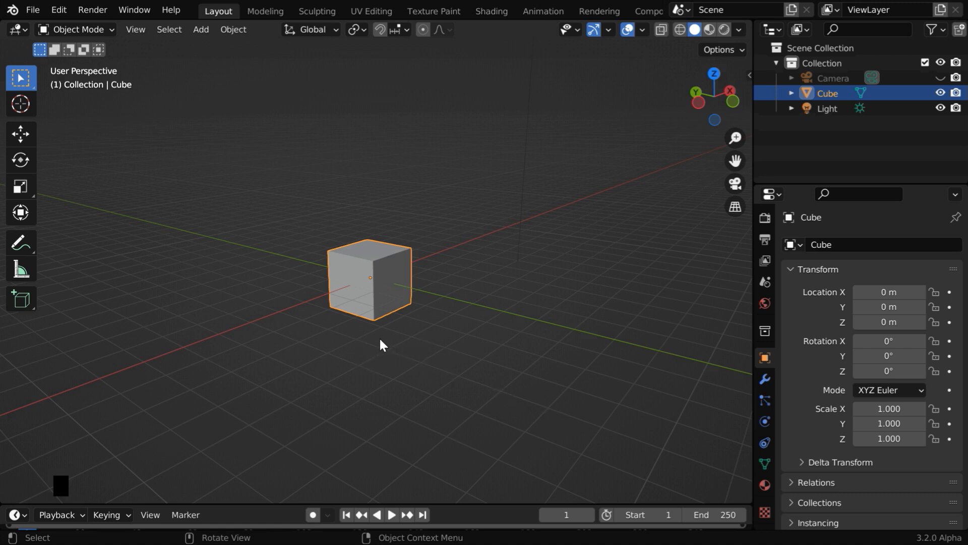
pyautogui.moveTo(365, 357)
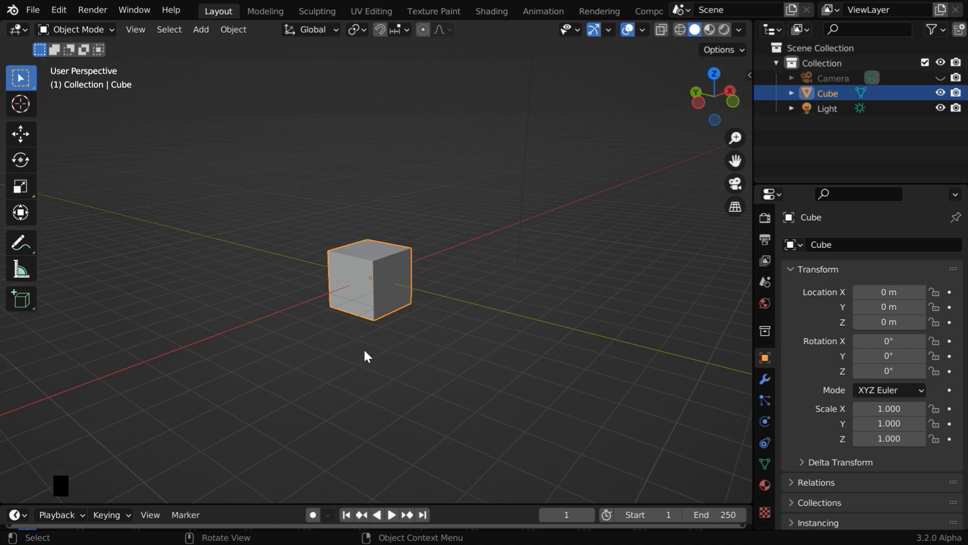
pyautogui.moveTo(384, 341)
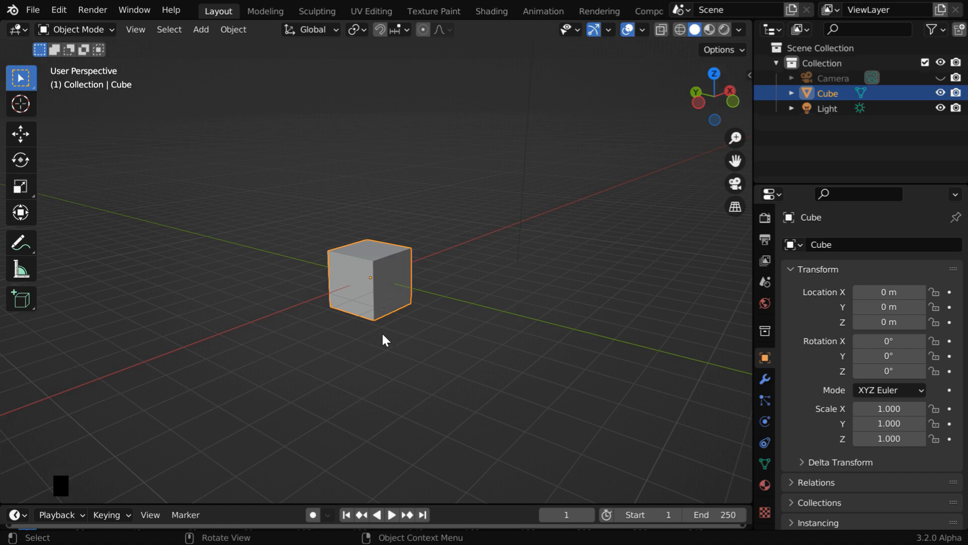
pyautogui.moveTo(418, 360)
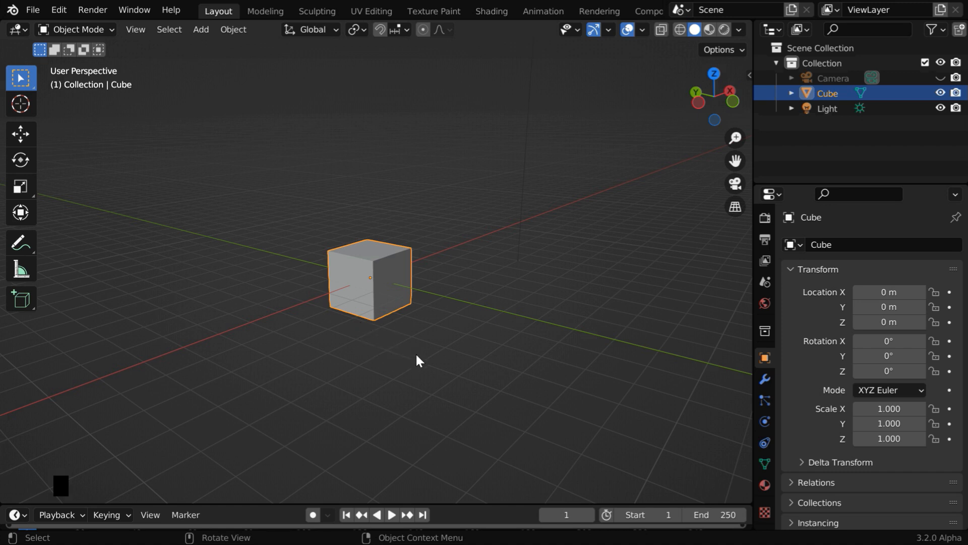
pyautogui.moveTo(477, 515)
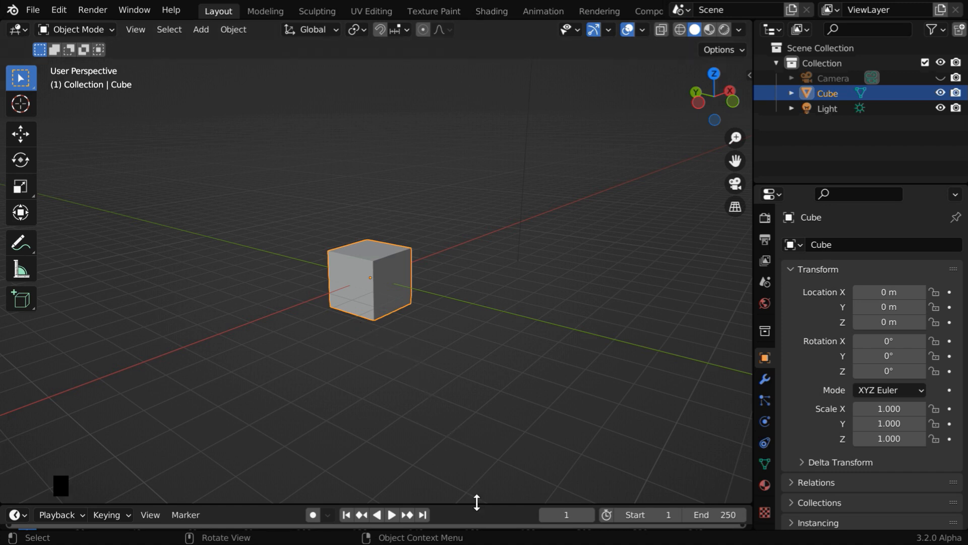
# Enlarge the lower area into a Geometry Node Editor and create a new node tree
pyautogui.moveTo(476, 501); pyautogui.dragTo(450, 174)
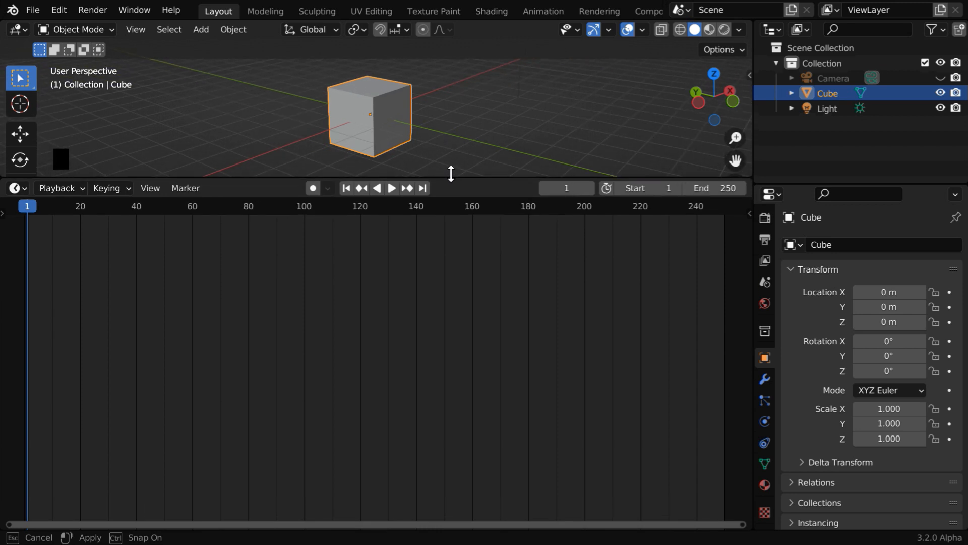
pyautogui.click(14, 184)
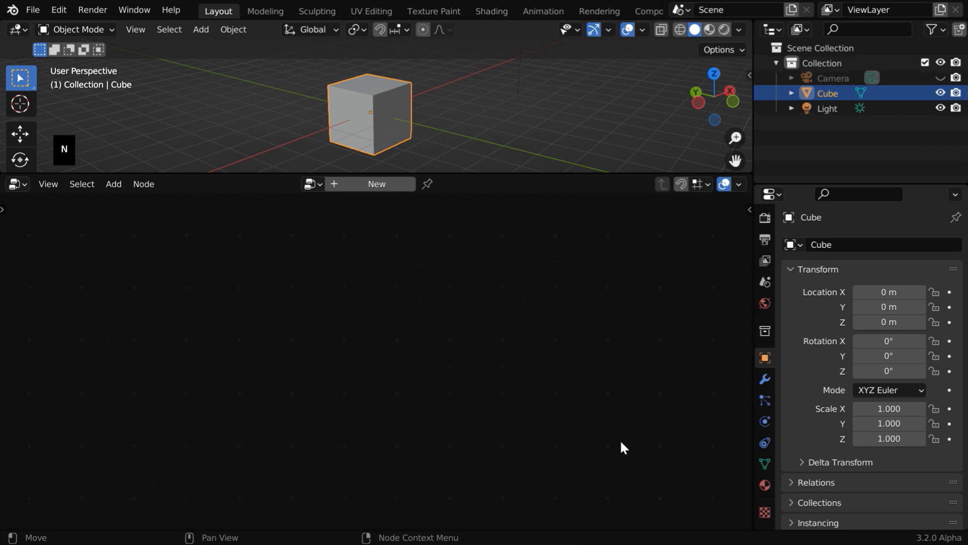
pyautogui.click(370, 184)
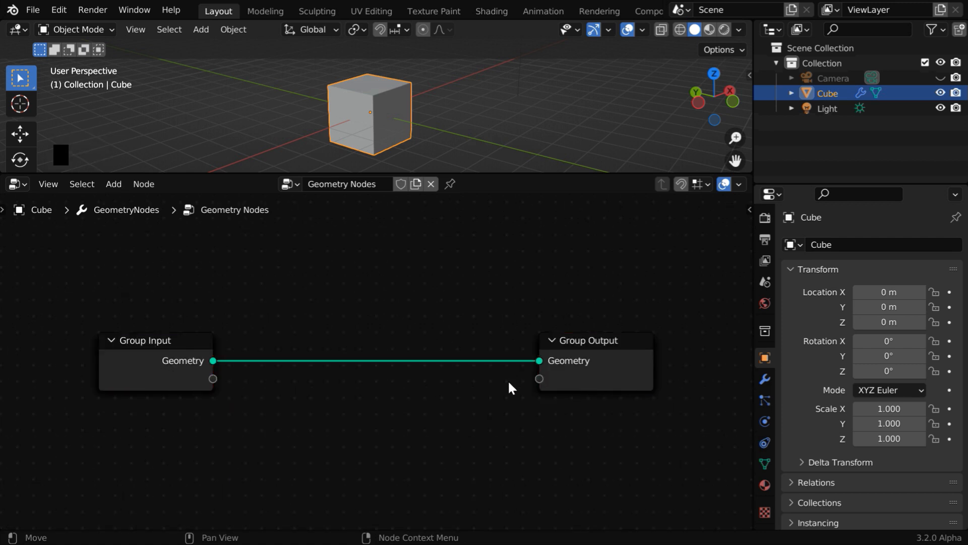
pyautogui.moveTo(383, 151)
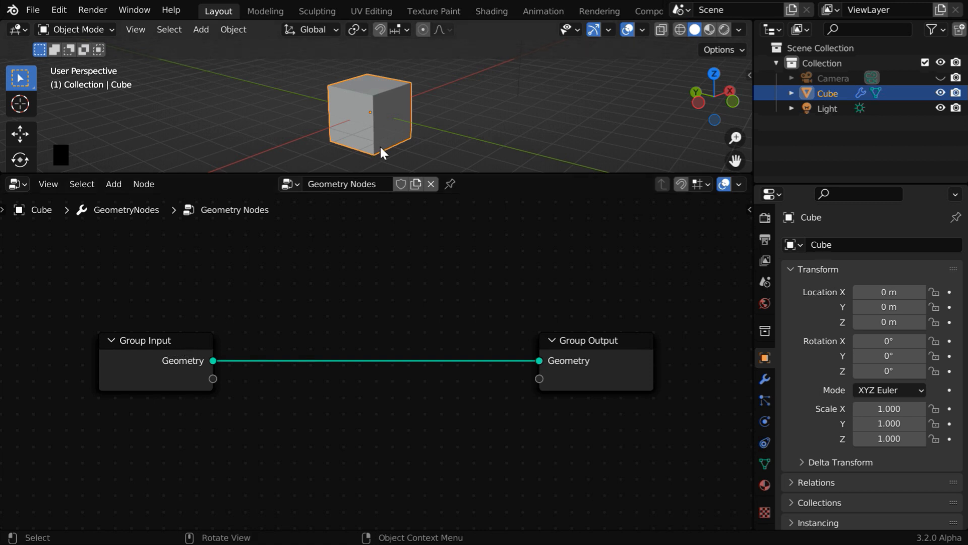
pyautogui.moveTo(381, 147)
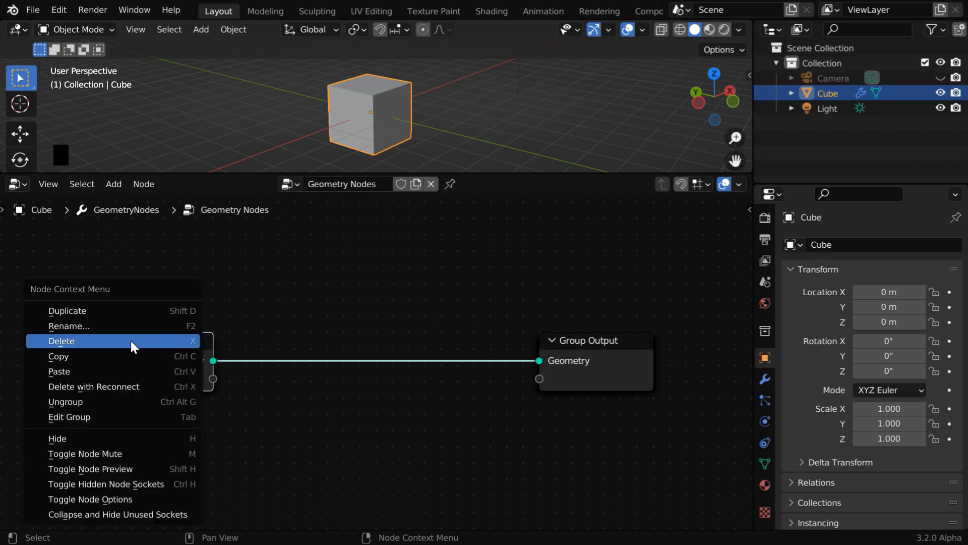
# Delete Group Input and wire String to Curves' Curve Instances into Group Output
pyautogui.click(61, 341)
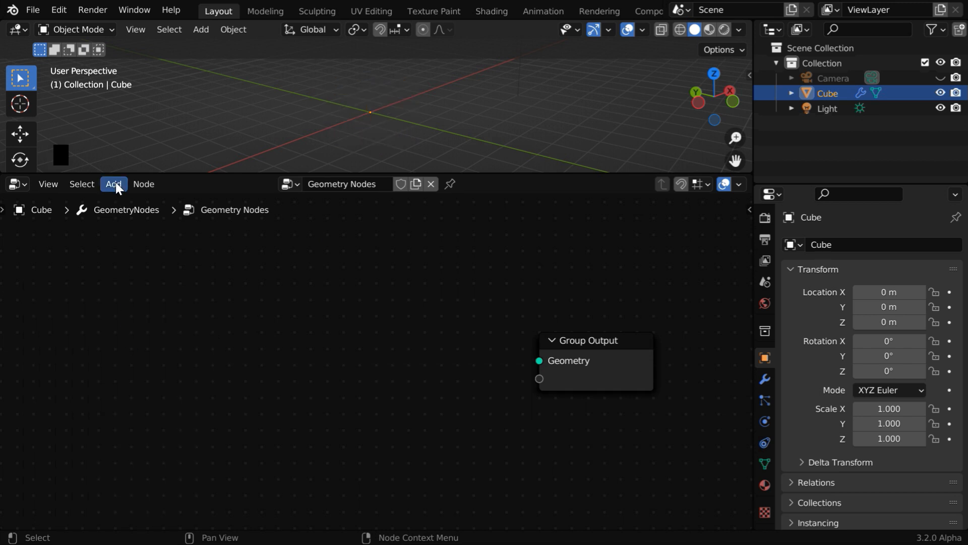
pyautogui.click(113, 184)
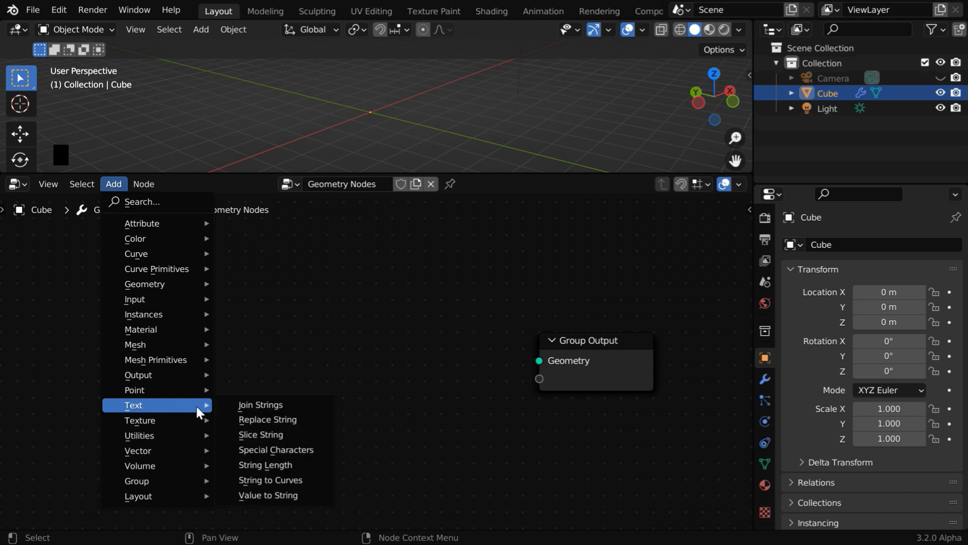
pyautogui.click(271, 480)
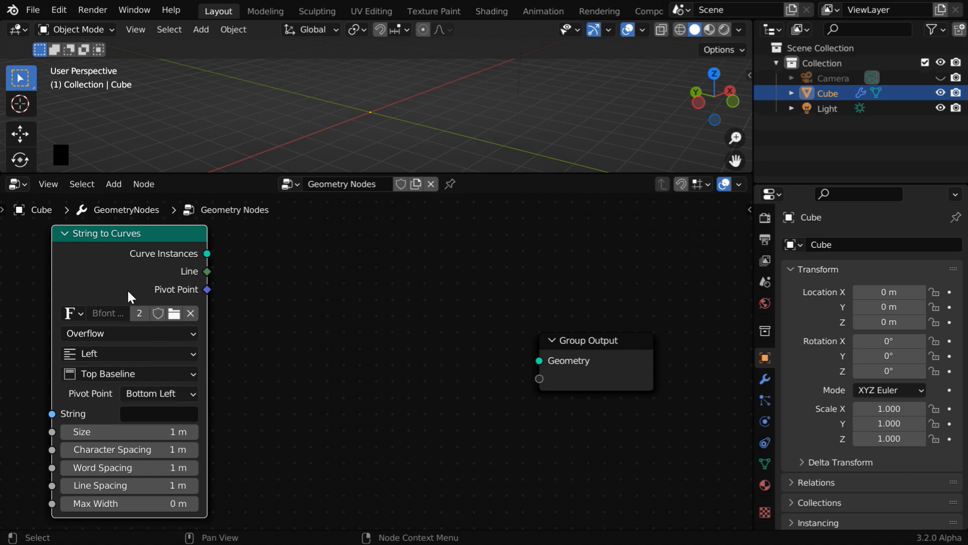
pyautogui.moveTo(128, 431)
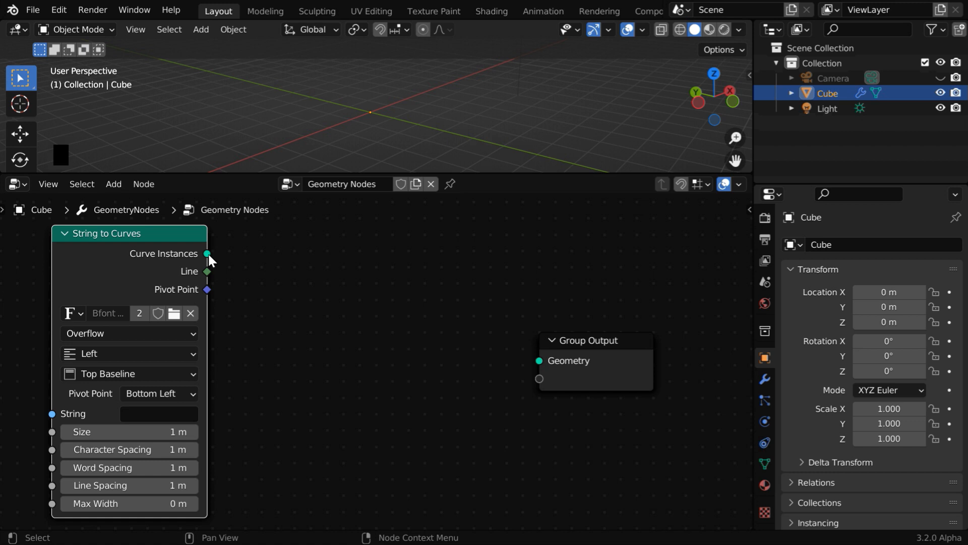
pyautogui.moveTo(208, 253); pyautogui.dragTo(539, 361)
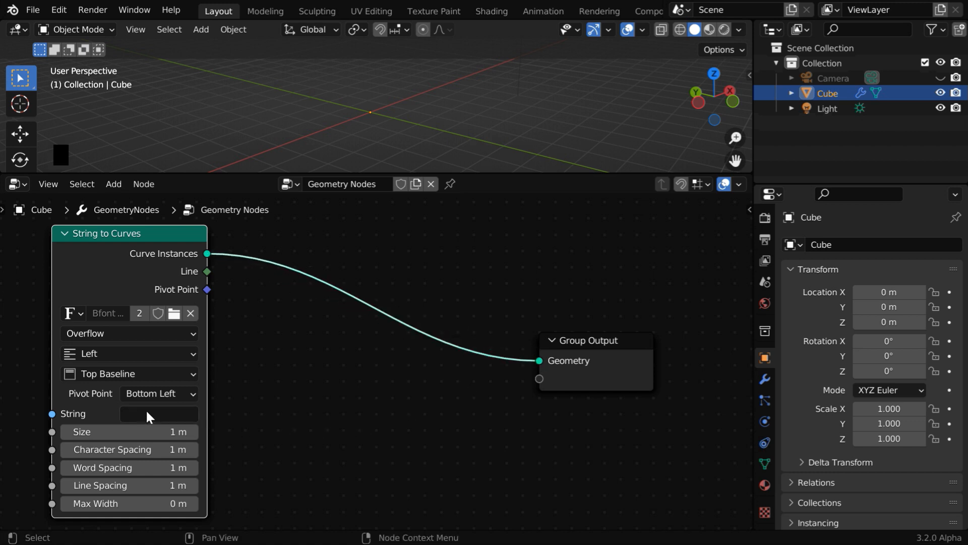
# Enter '5 Minutes Blender' as the String to Curves text
pyautogui.click(158, 414)
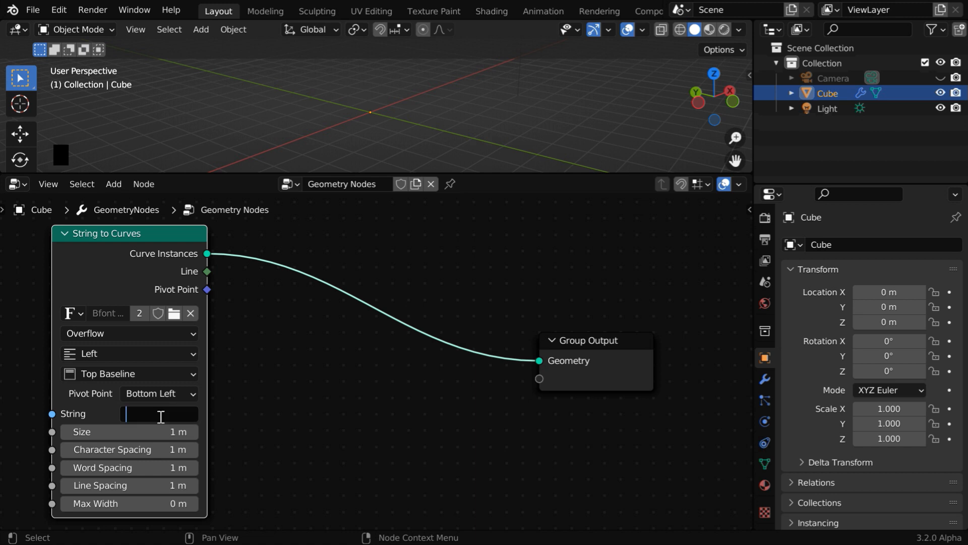
pyautogui.write('5 Minu')
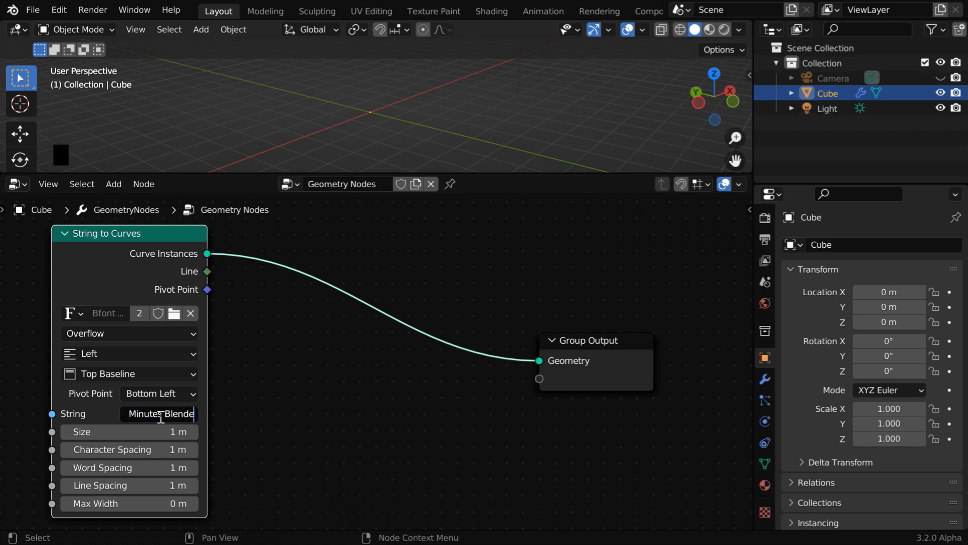
pyautogui.write('5 Minutes Blender')
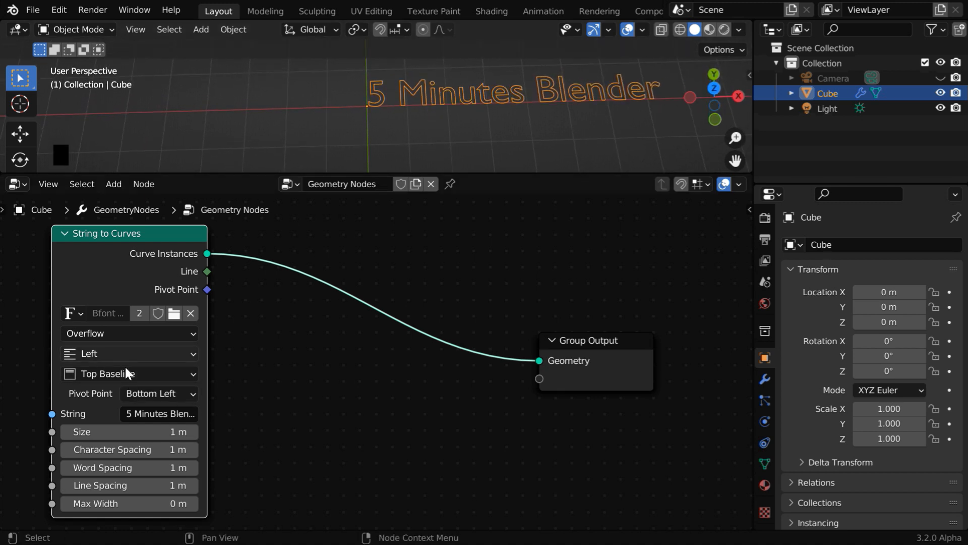
# Center and middle-align the text, load AdobeFanHeitiStd-Bold.otf, and set size 2.2 m
pyautogui.click(129, 354)
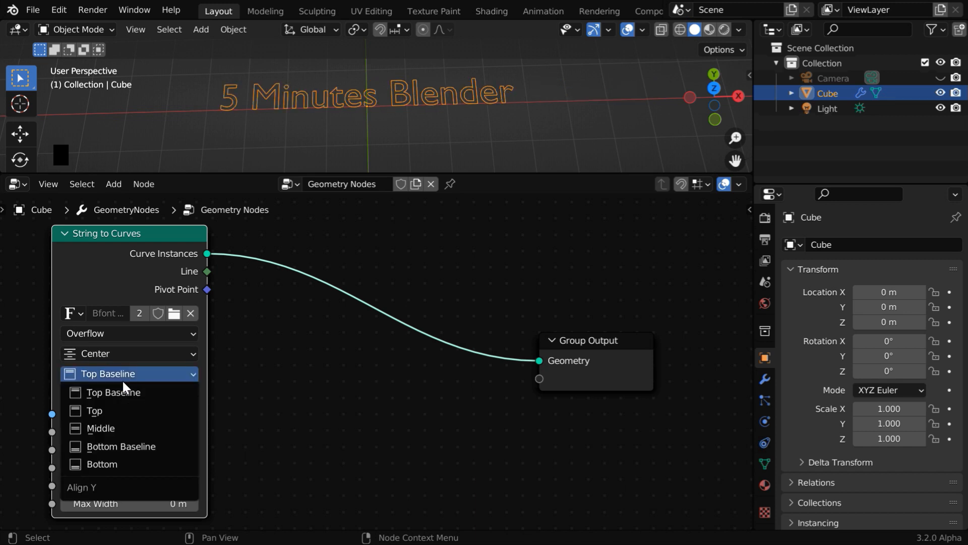
pyautogui.click(100, 428)
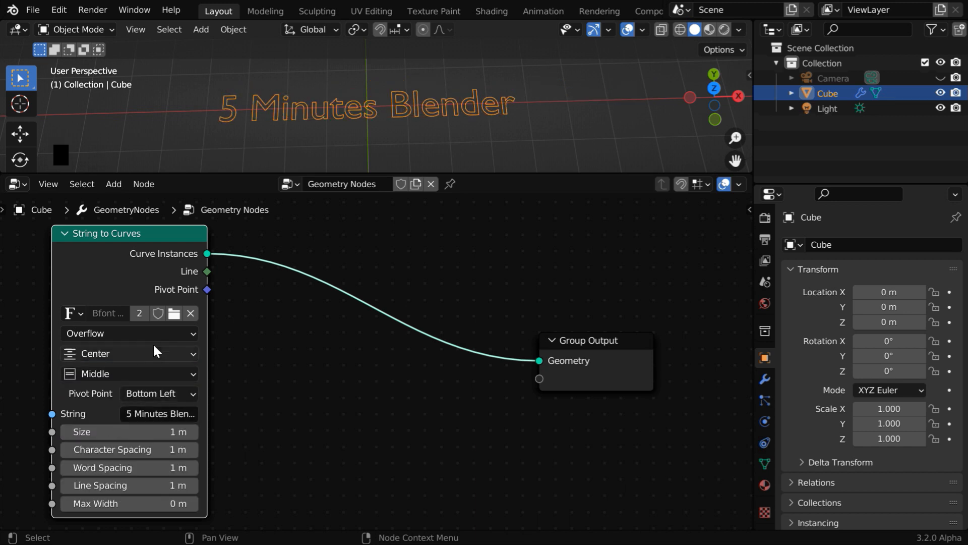
pyautogui.click(174, 313)
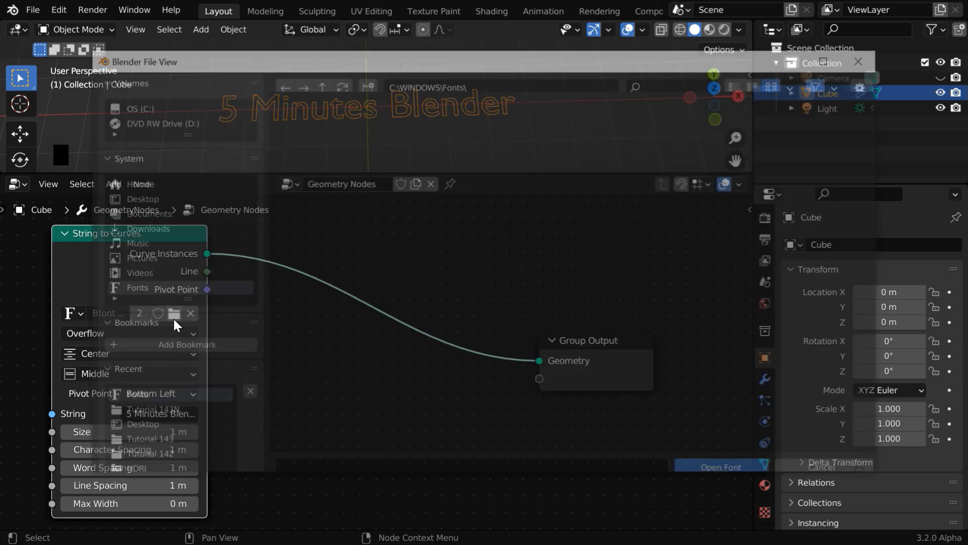
pyautogui.click(439, 376)
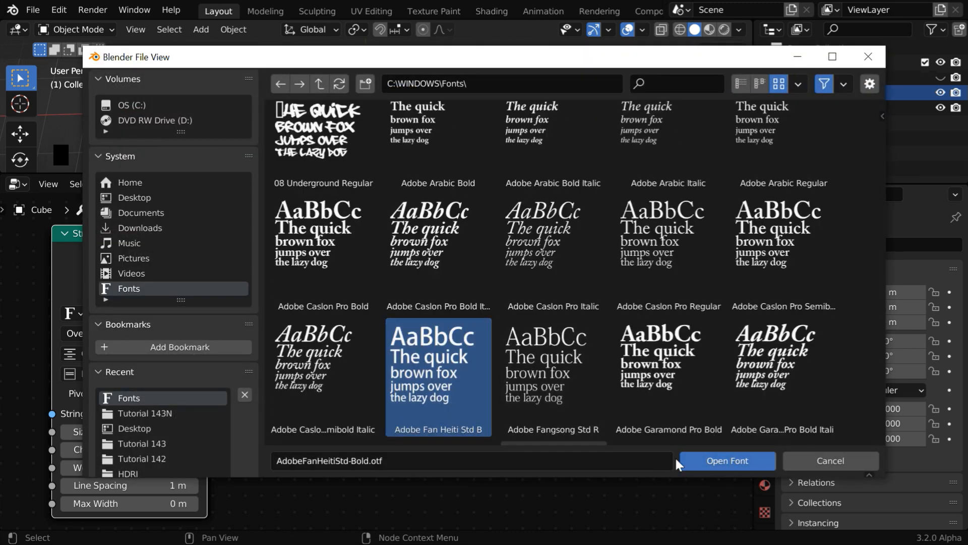
pyautogui.click(727, 460)
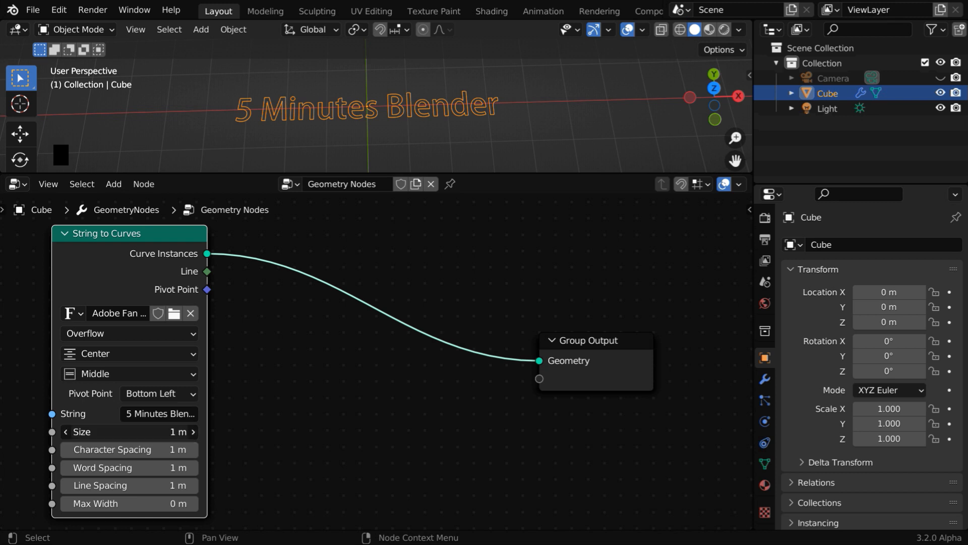
pyautogui.moveTo(154, 432); pyautogui.dragTo(179, 431)
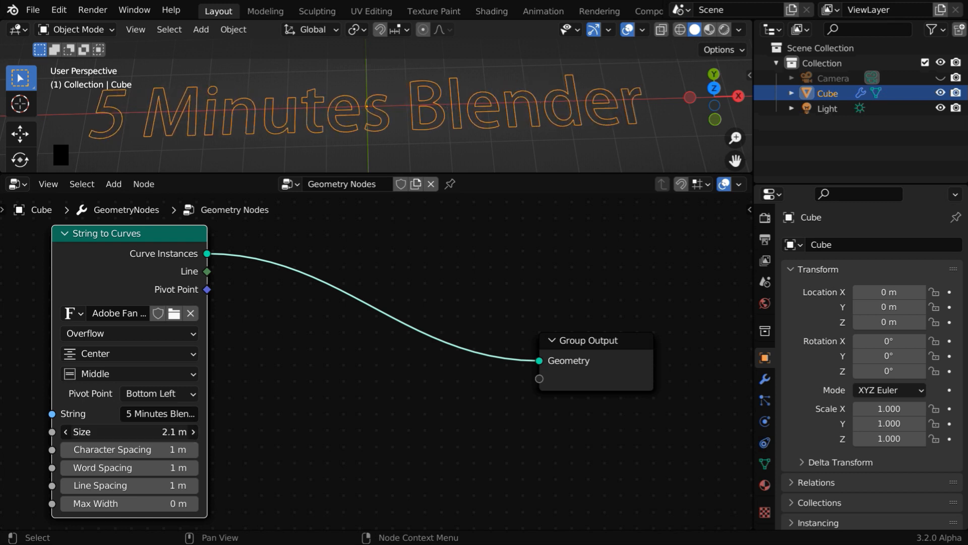
pyautogui.click(192, 432)
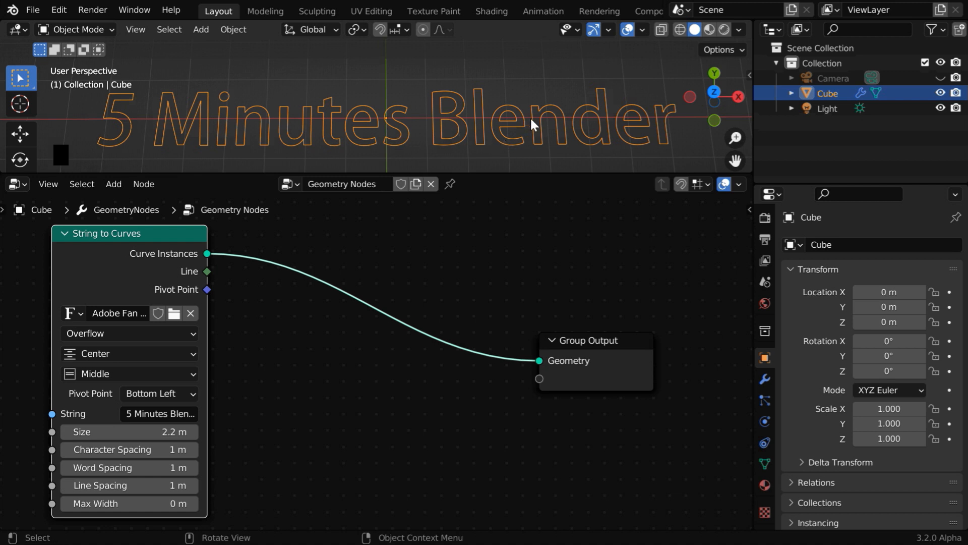
pyautogui.moveTo(360, 153)
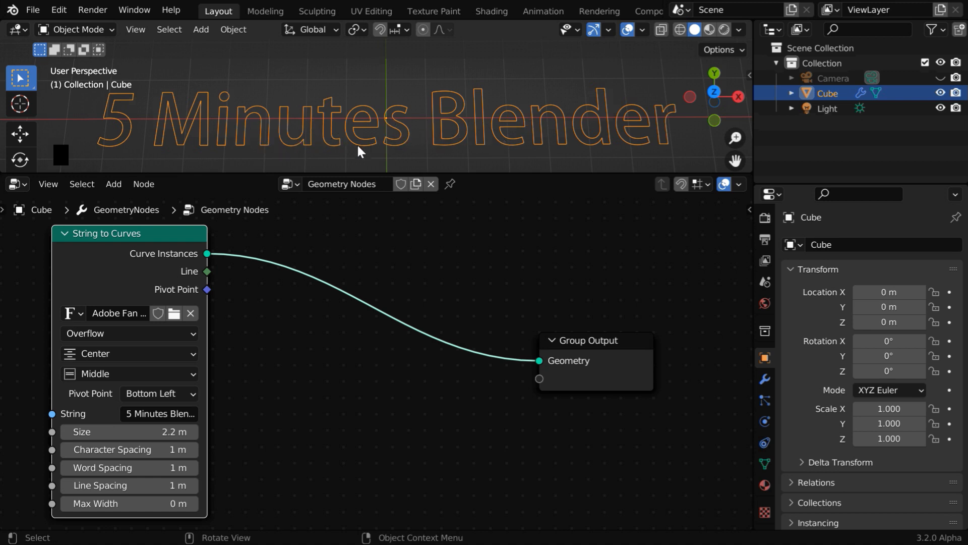
# Add a Fill Curve node in N-gons mode, with the wireframe overlay shown
pyautogui.click(114, 184)
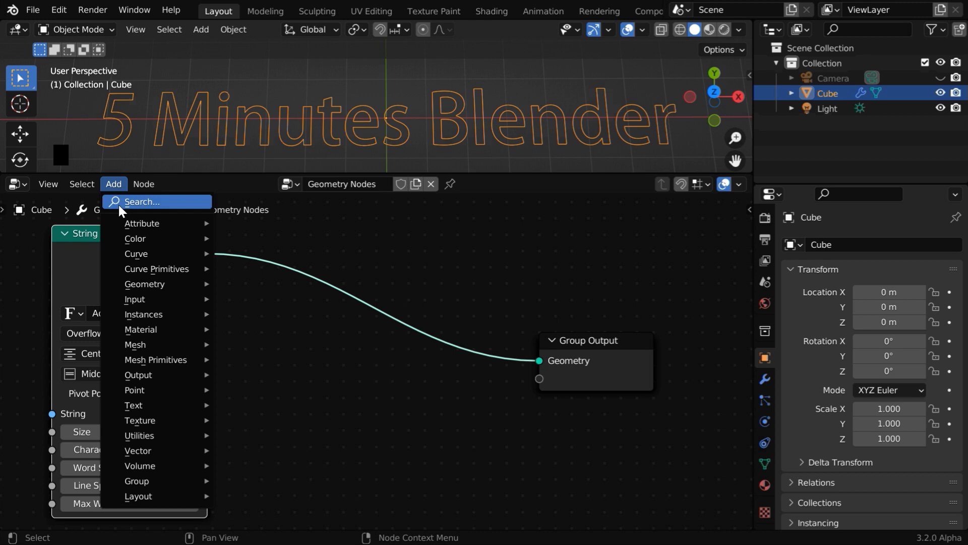
pyautogui.moveTo(136, 253)
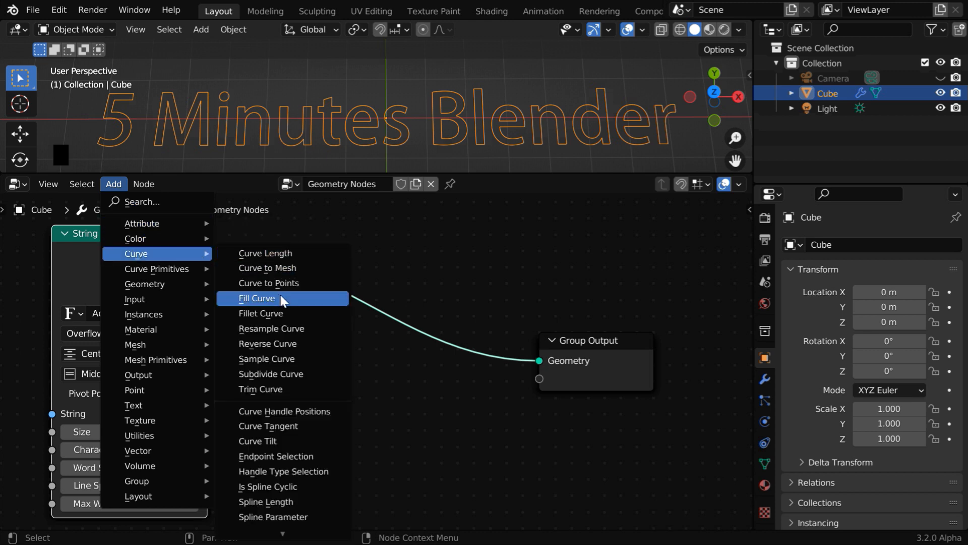
pyautogui.click(256, 298)
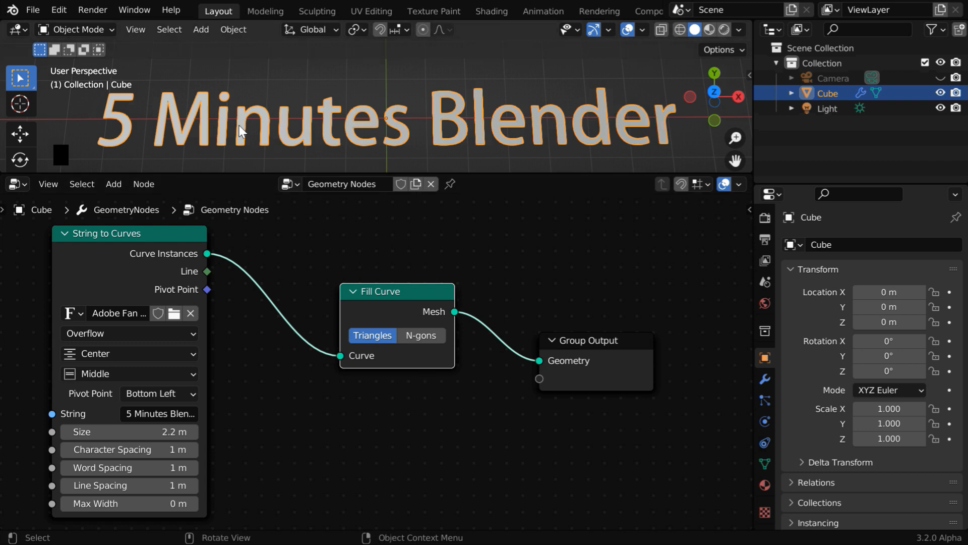
pyautogui.moveTo(583, 136)
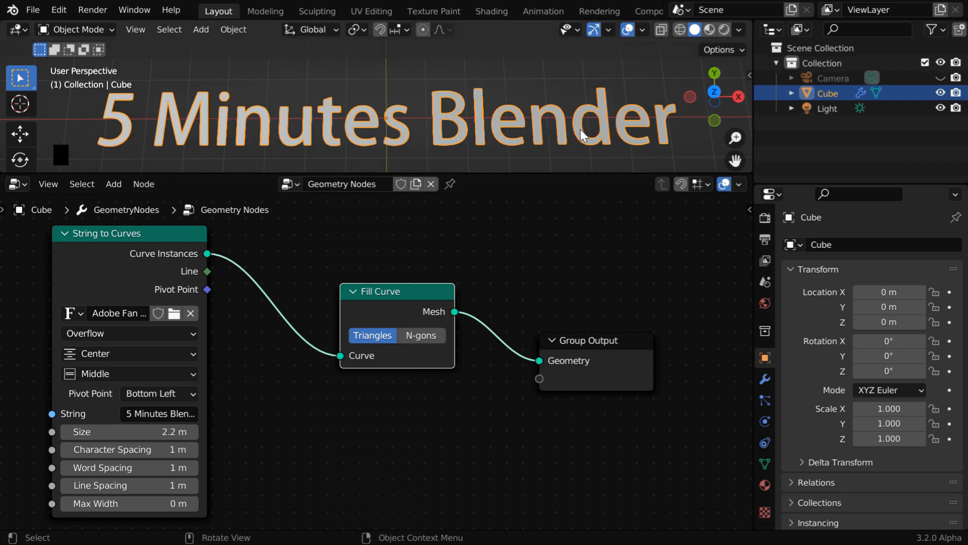
pyautogui.click(678, 29)
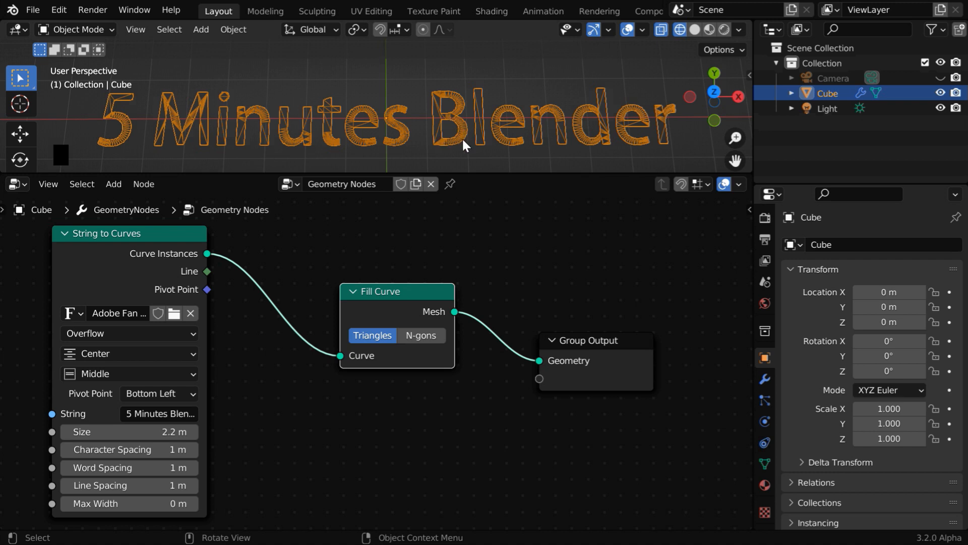
pyautogui.moveTo(407, 139)
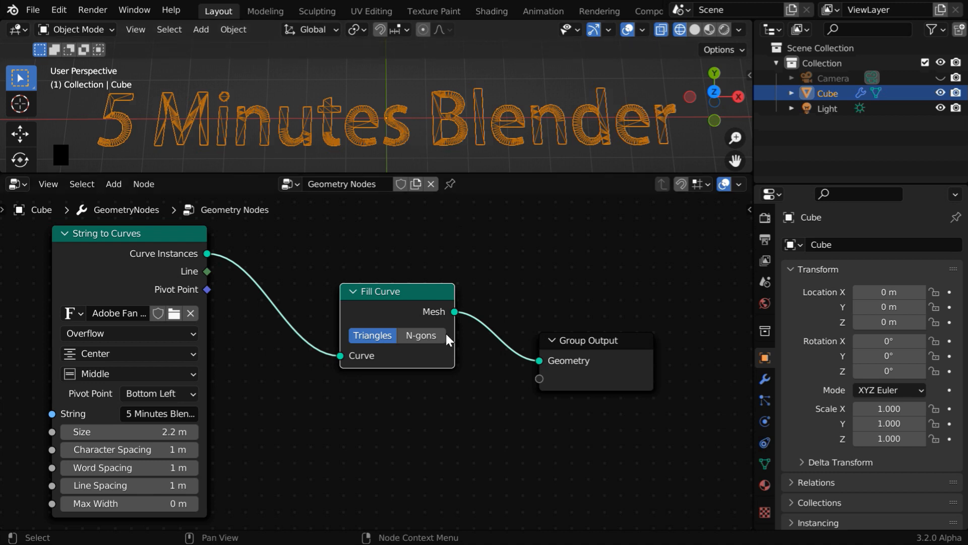
pyautogui.click(421, 336)
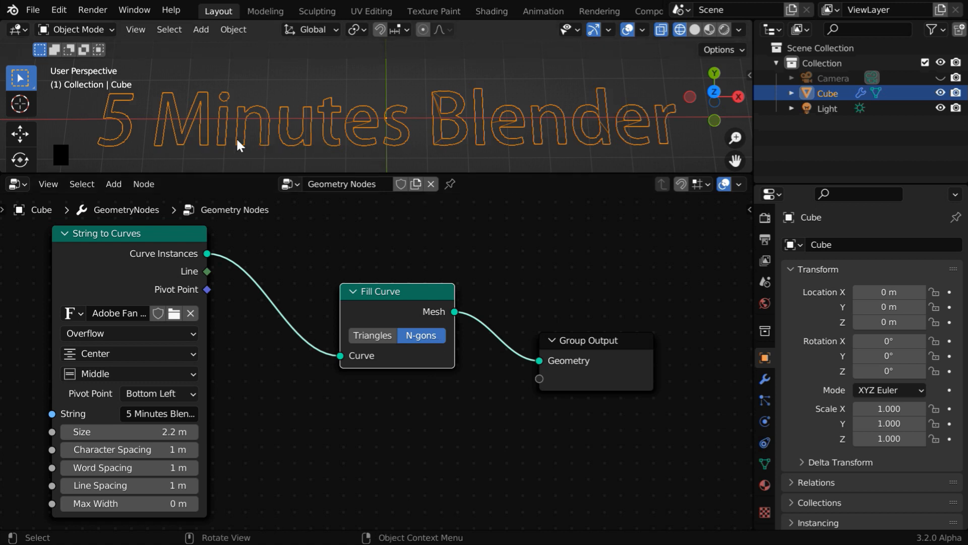
pyautogui.moveTo(529, 157)
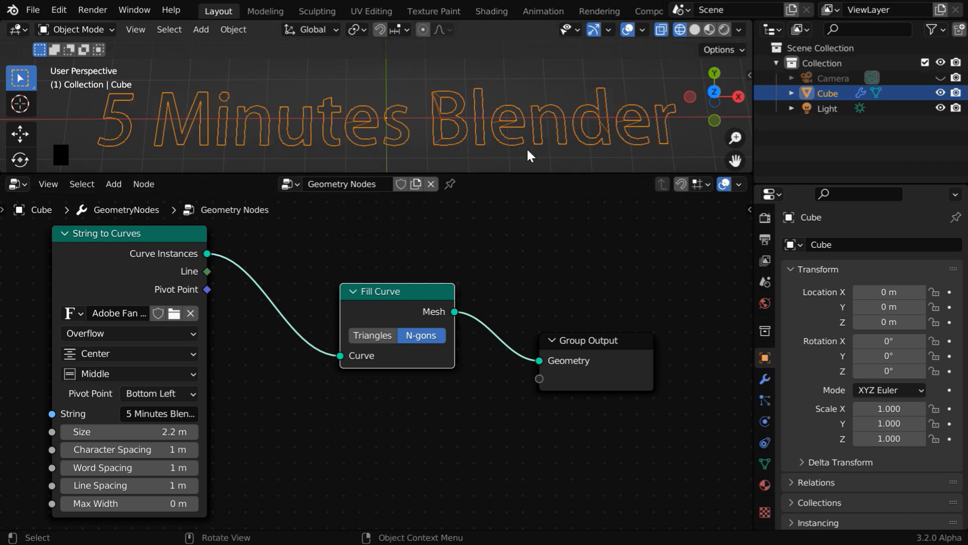
pyautogui.moveTo(396, 161)
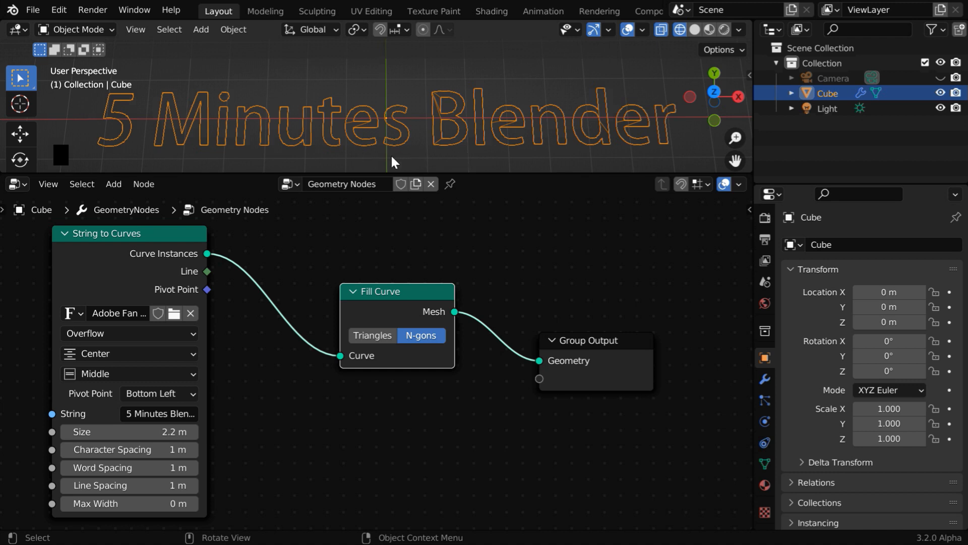
pyautogui.moveTo(234, 198)
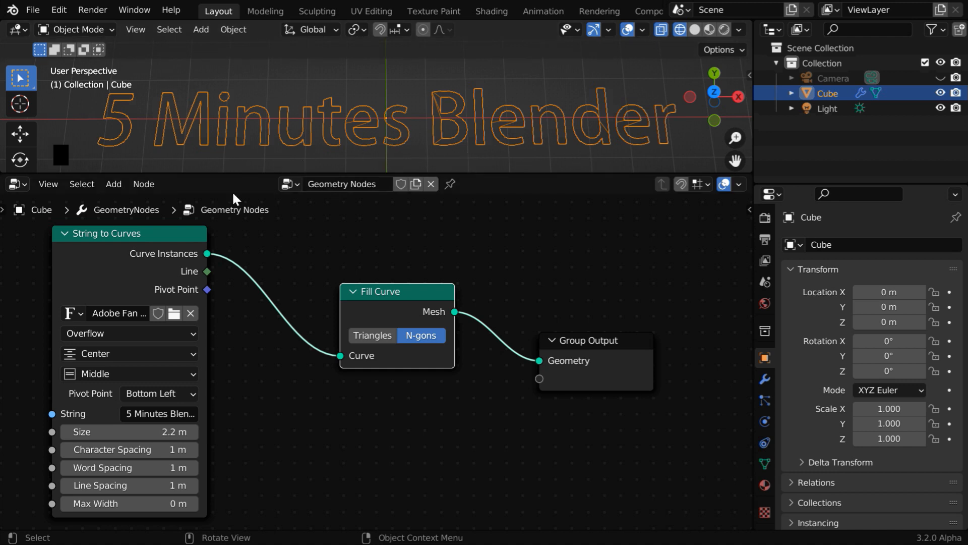
# Insert a Resample Curve node in Length mode at 0.01 m, then hide the wireframe
pyautogui.click(114, 184)
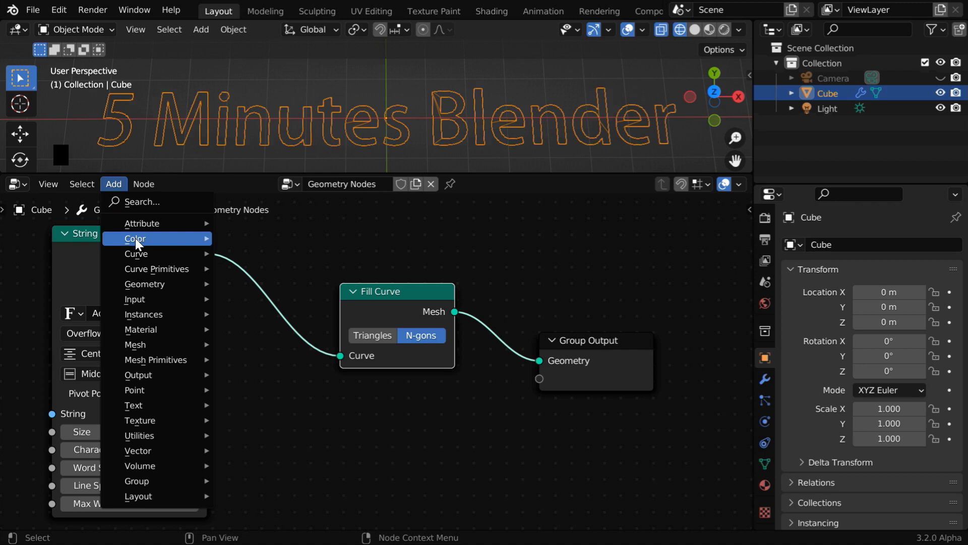
pyautogui.moveTo(135, 254)
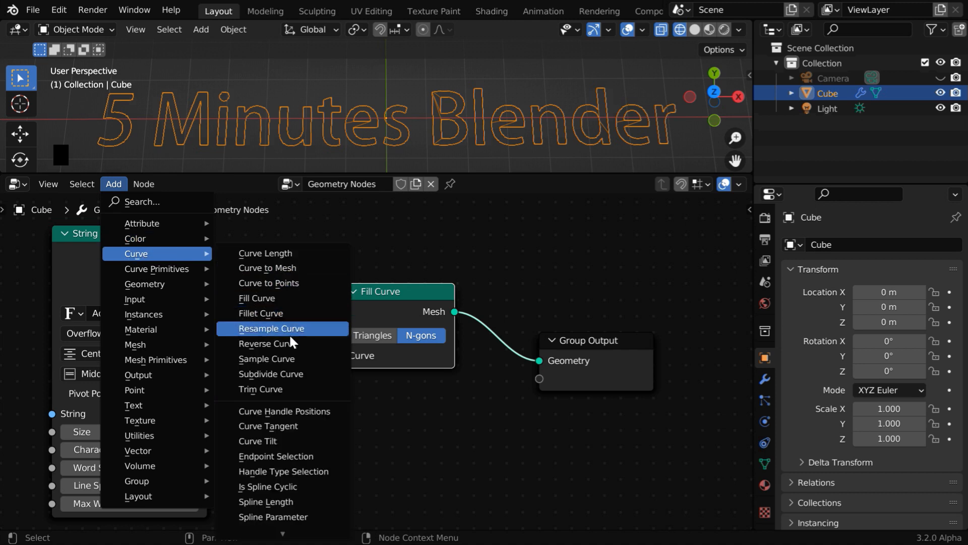
pyautogui.click(271, 328)
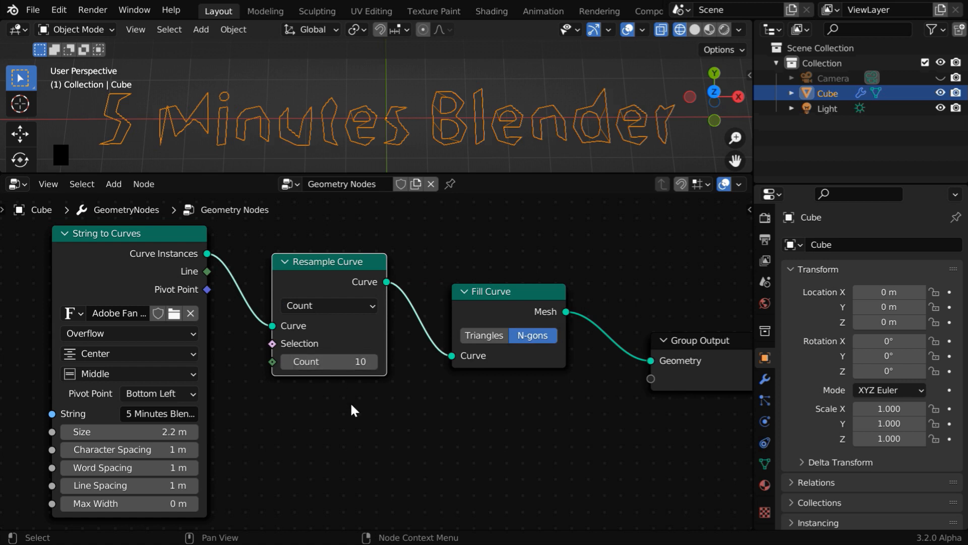
pyautogui.moveTo(451, 158)
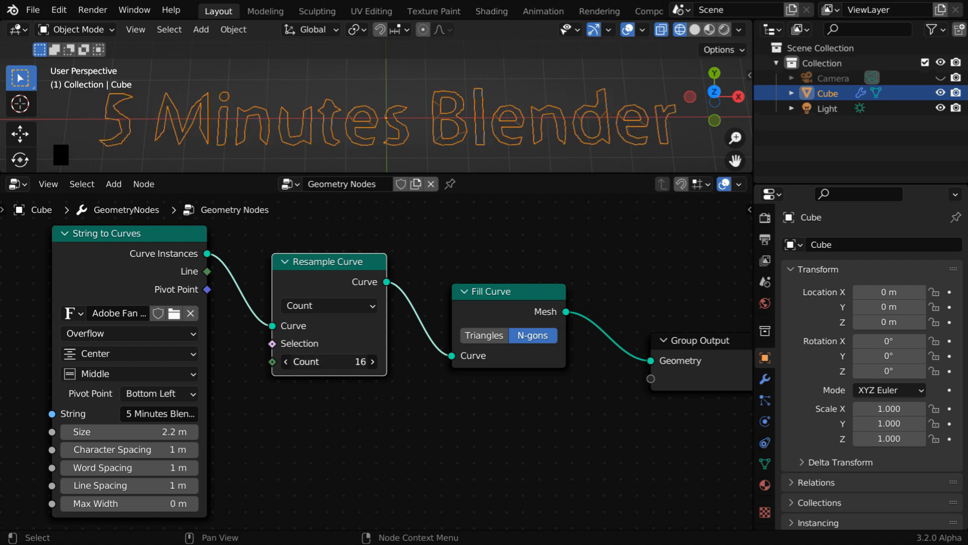
pyautogui.moveTo(358, 361); pyautogui.dragTo(371, 361)
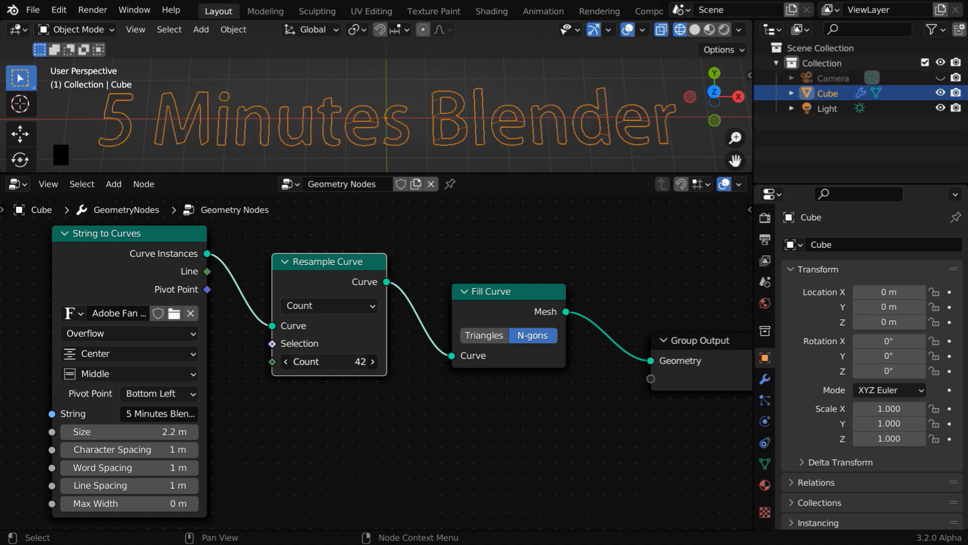
pyautogui.click(372, 361)
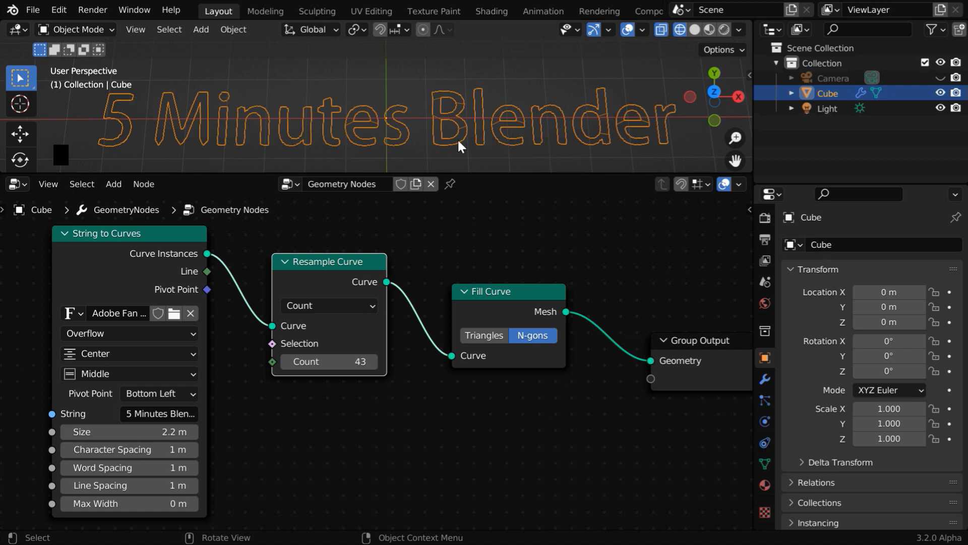
pyautogui.click(328, 306)
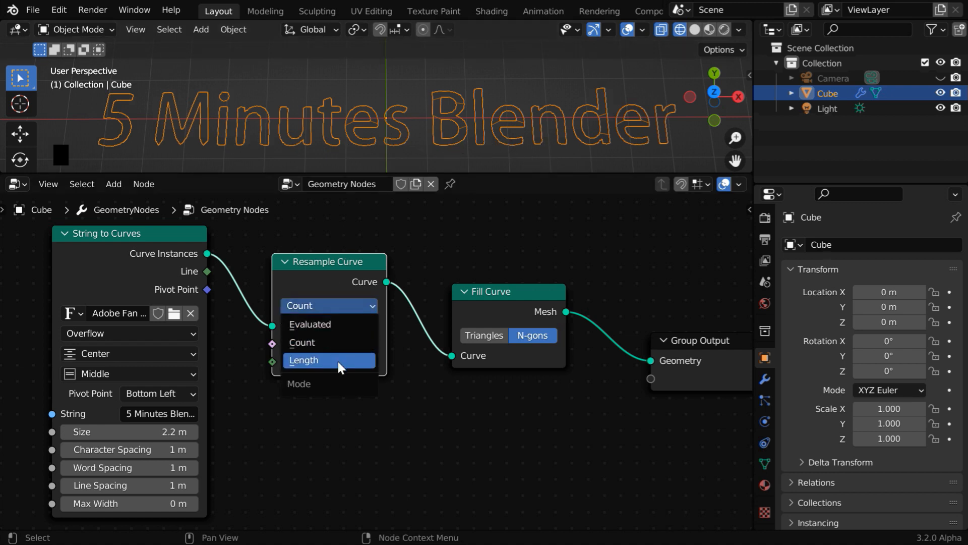
pyautogui.click(304, 360)
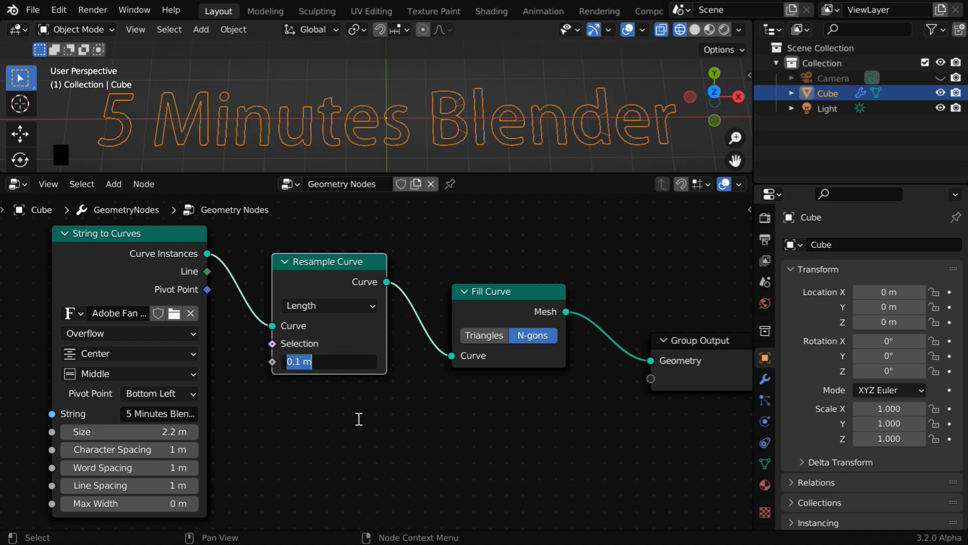
pyautogui.write('0.01')
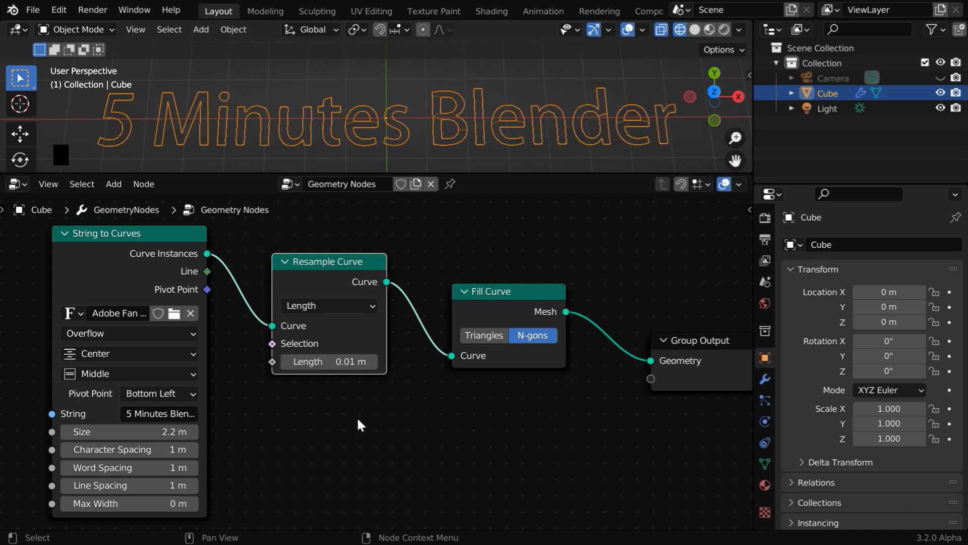
pyautogui.moveTo(161, 165)
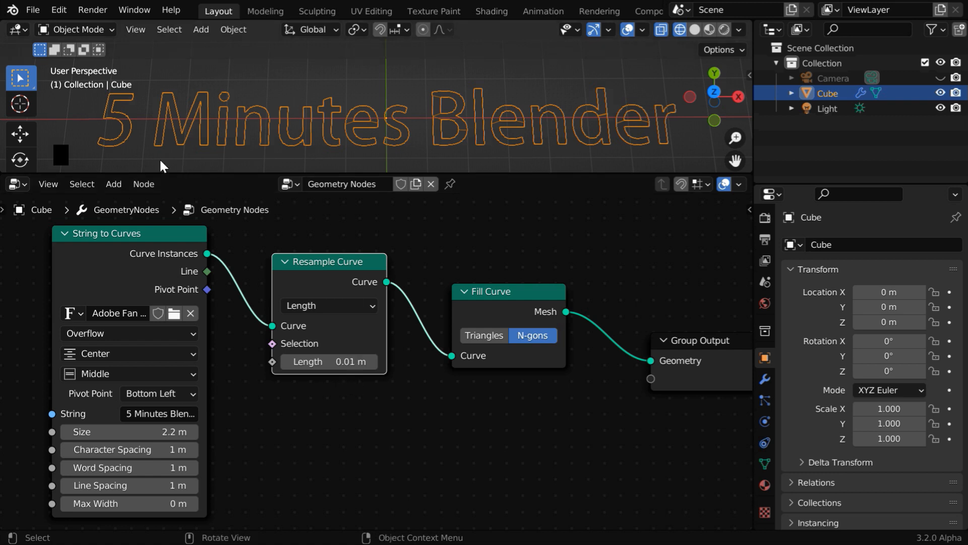
pyautogui.moveTo(559, 148)
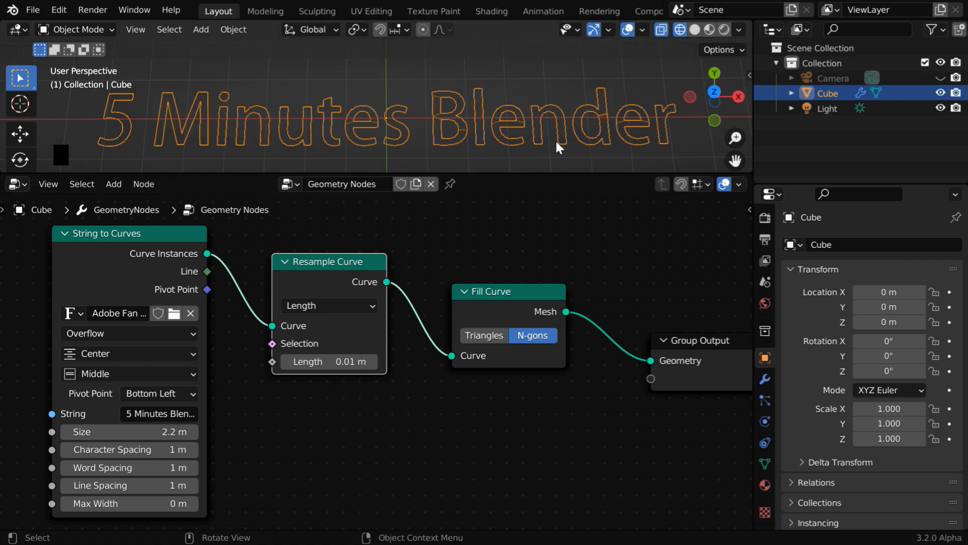
pyautogui.click(695, 30)
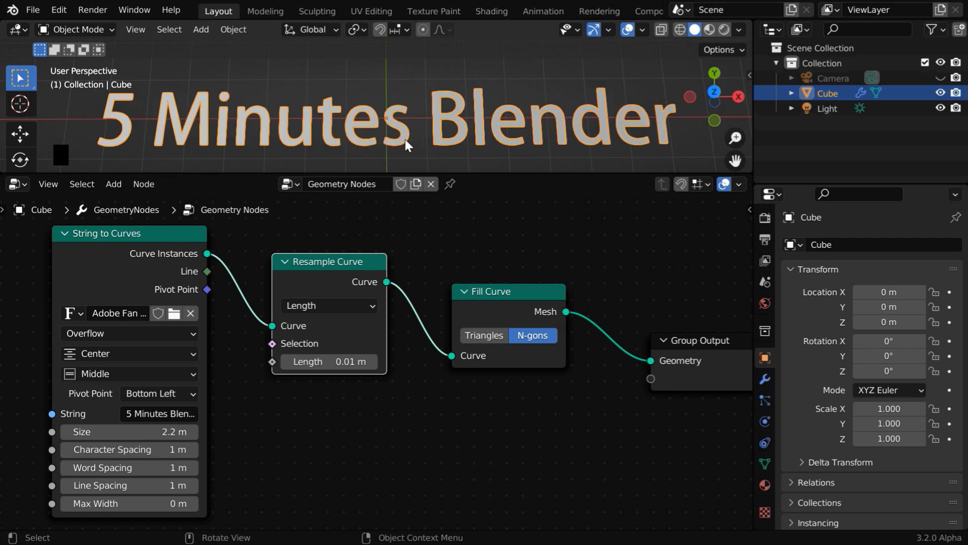
pyautogui.moveTo(262, 166)
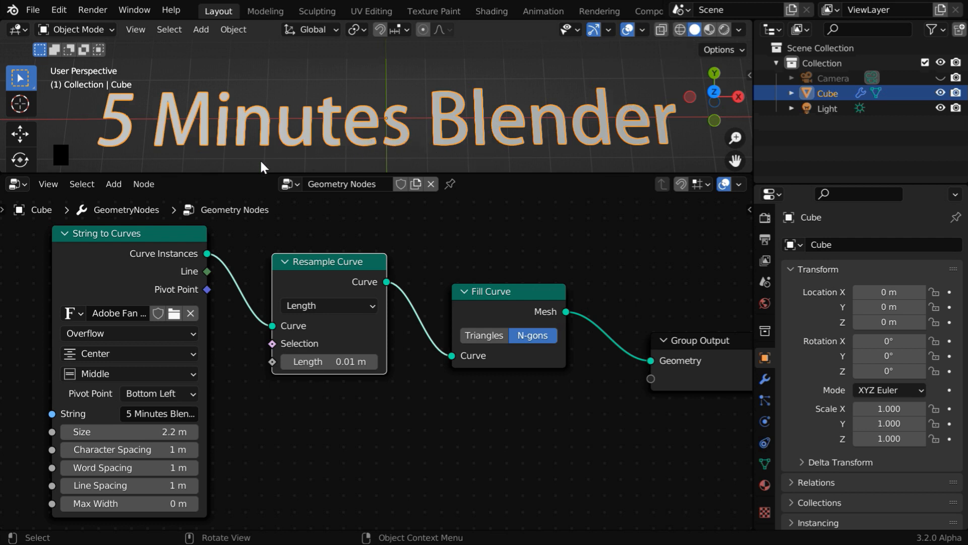
# Add an Extrude Mesh node and set its offset scale to 0.400
pyautogui.click(113, 184)
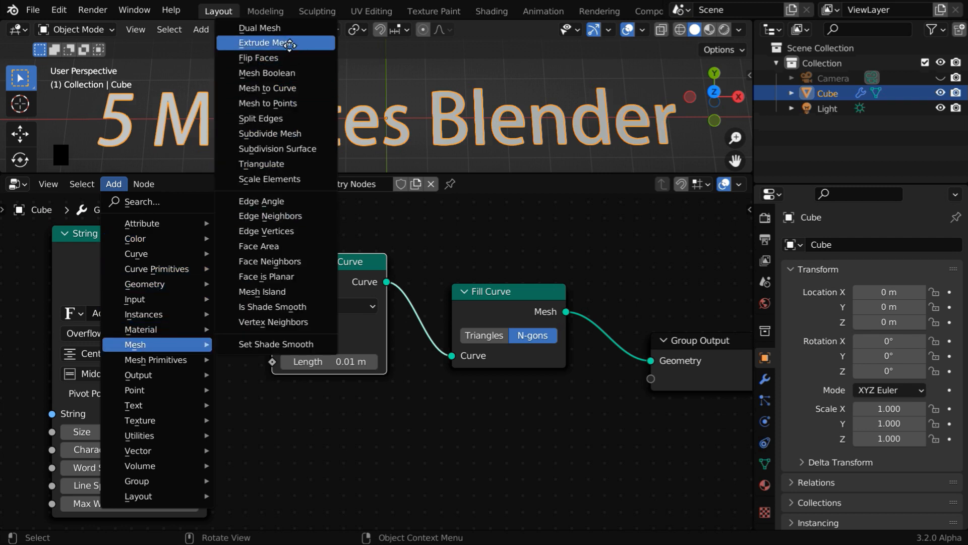
pyautogui.click(273, 43)
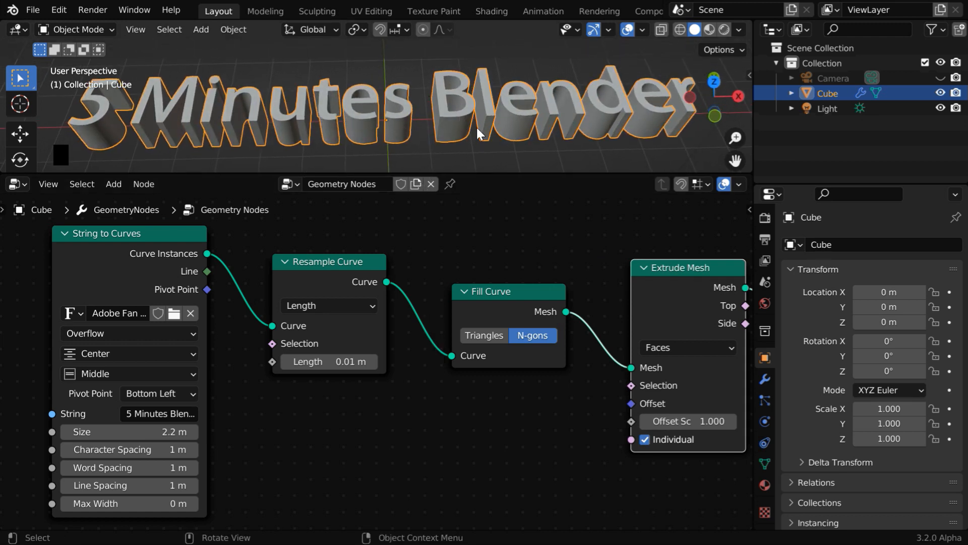
pyautogui.moveTo(461, 130)
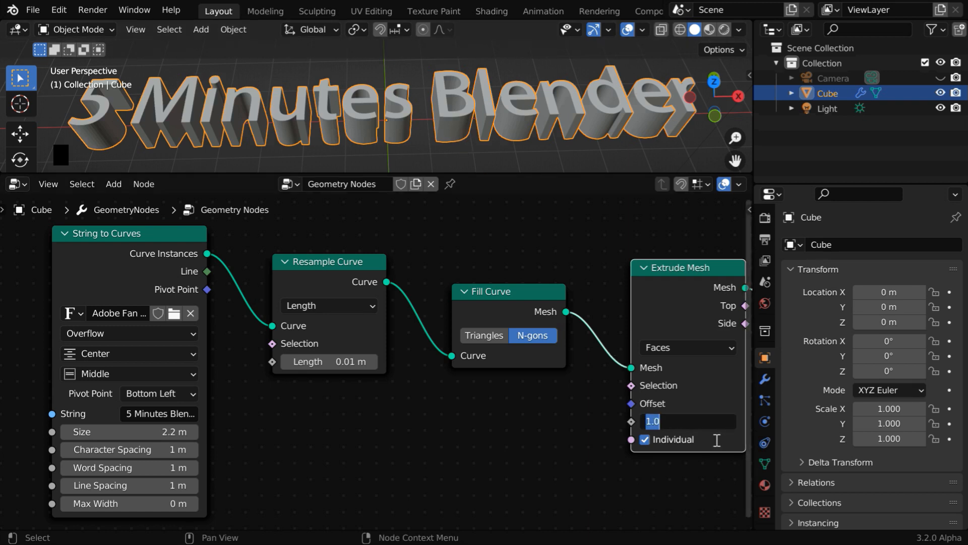
pyautogui.write('0.400')
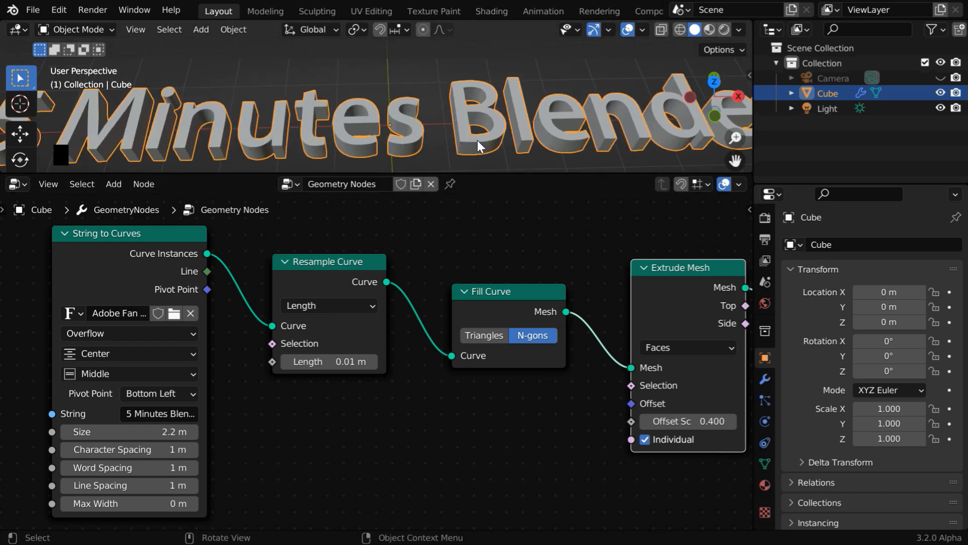
pyautogui.moveTo(482, 146); pyautogui.dragTo(534, 146)
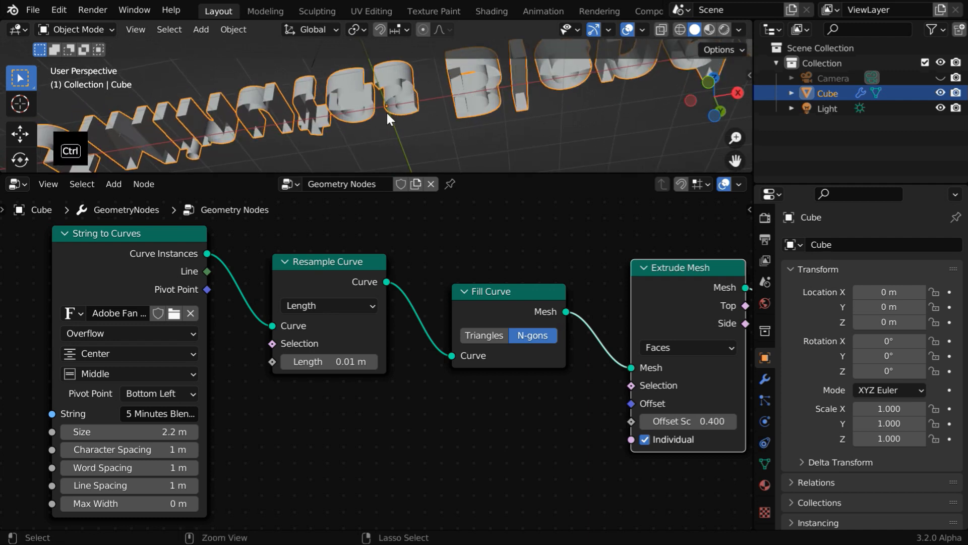
pyautogui.moveTo(388, 118); pyautogui.dragTo(540, 126)
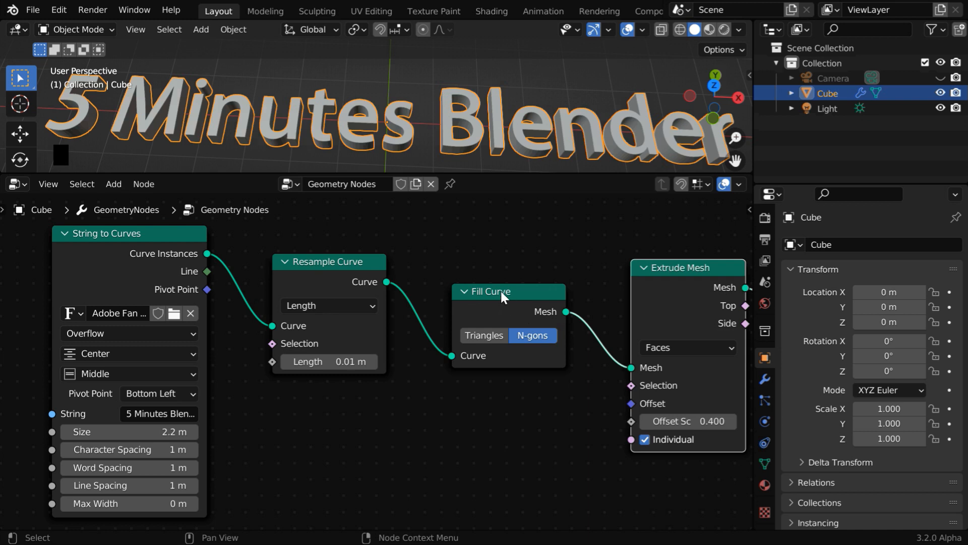
pyautogui.moveTo(523, 302)
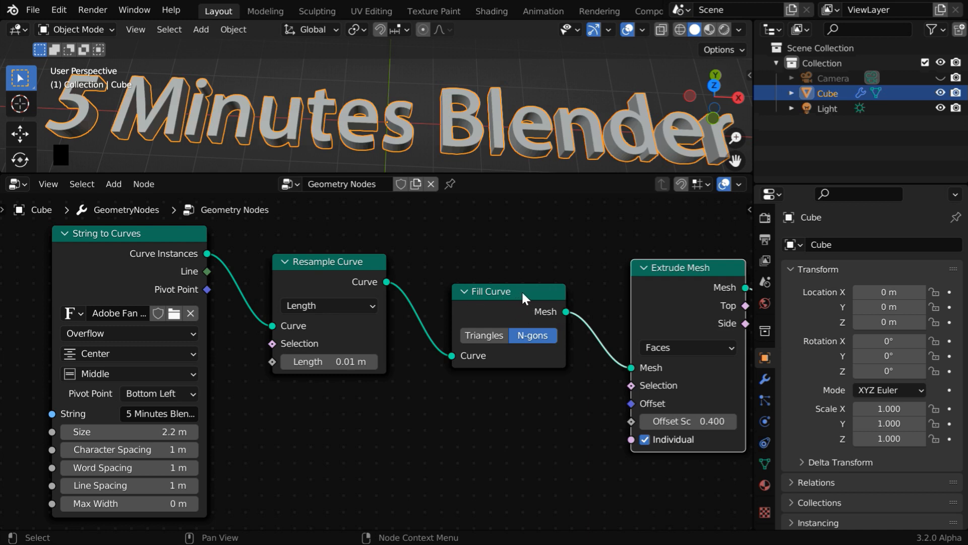
pyautogui.moveTo(667, 301)
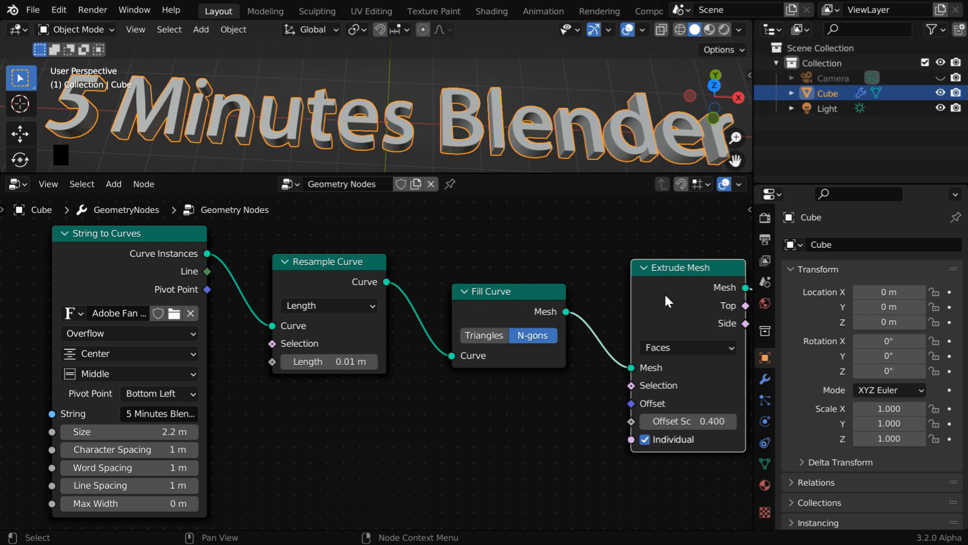
pyautogui.moveTo(625, 335)
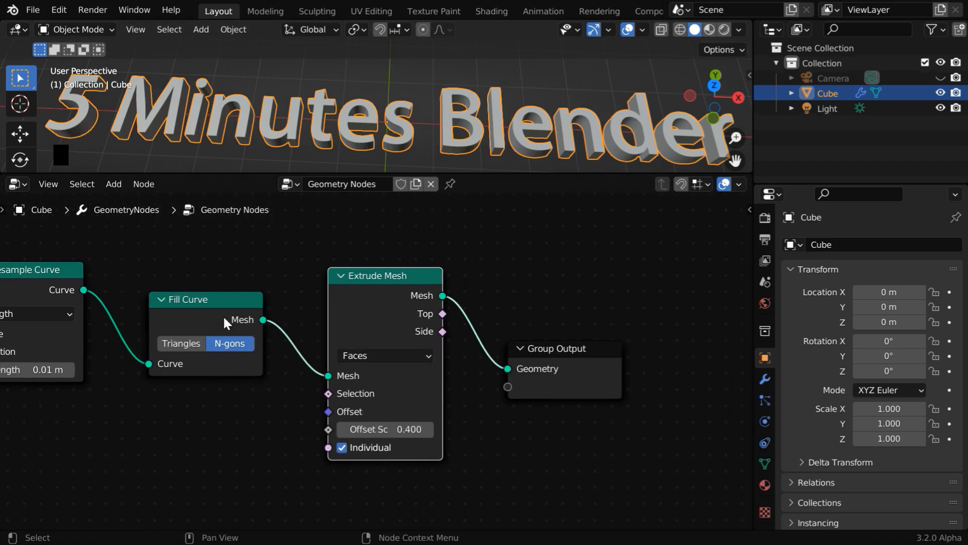
pyautogui.moveTo(376, 303)
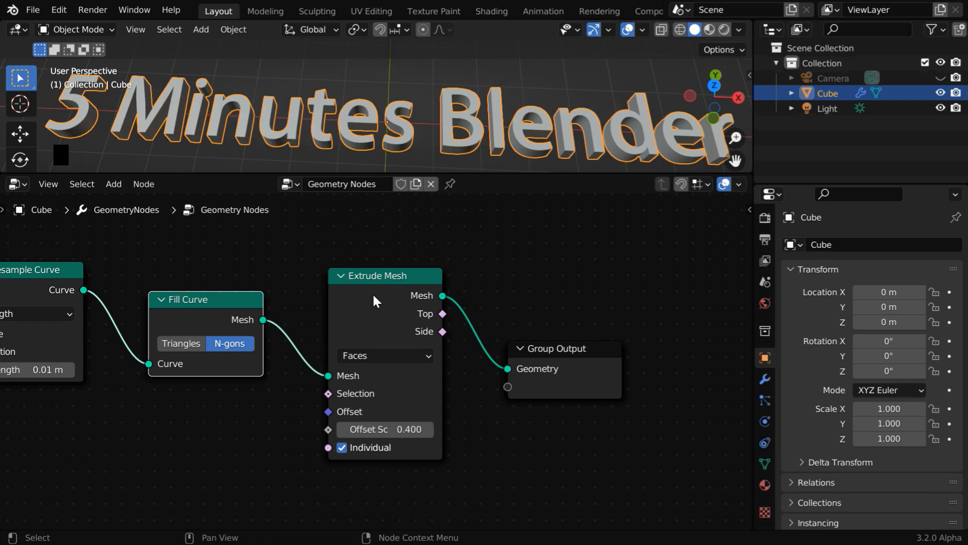
pyautogui.moveTo(419, 141)
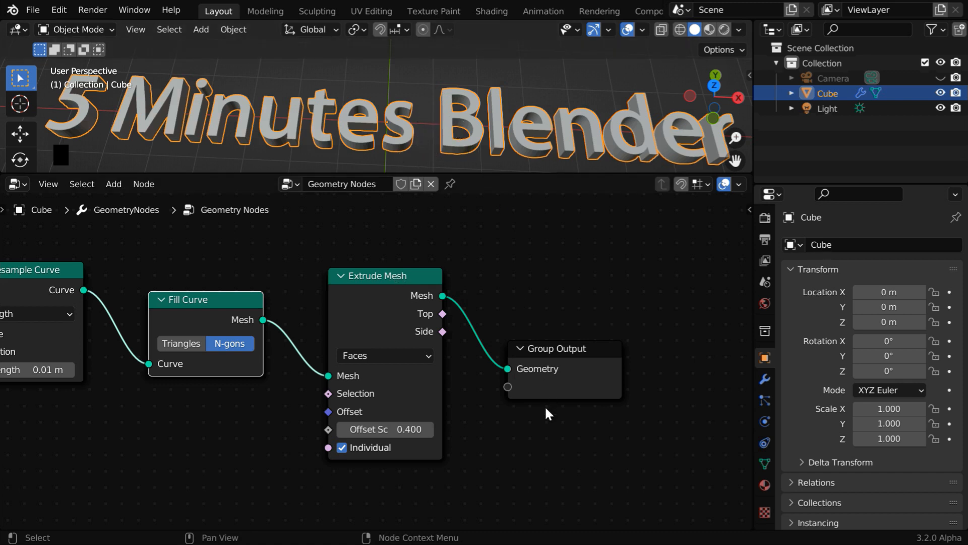
# Insert Join Geometry before Group Output and feed the Fill Curve mesh into it
pyautogui.click(114, 184)
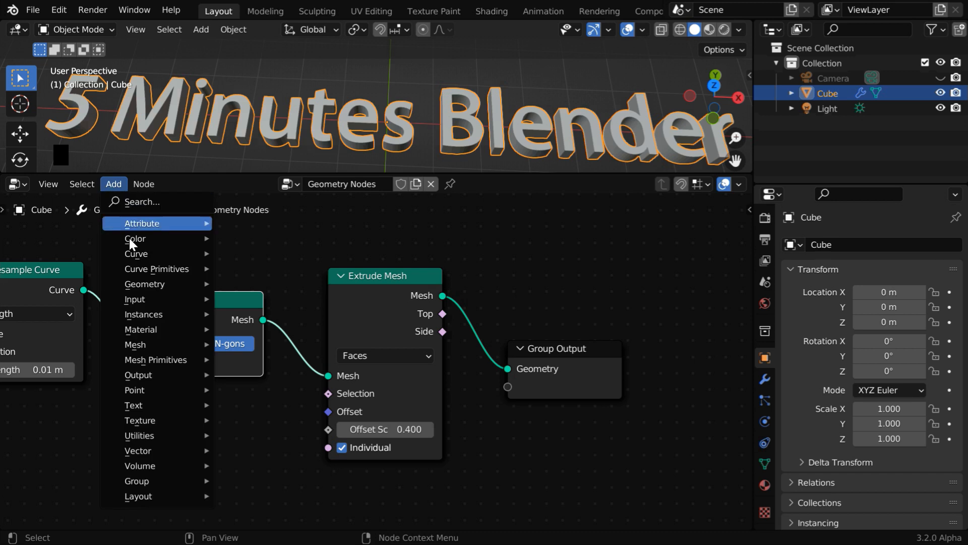
pyautogui.moveTo(145, 284)
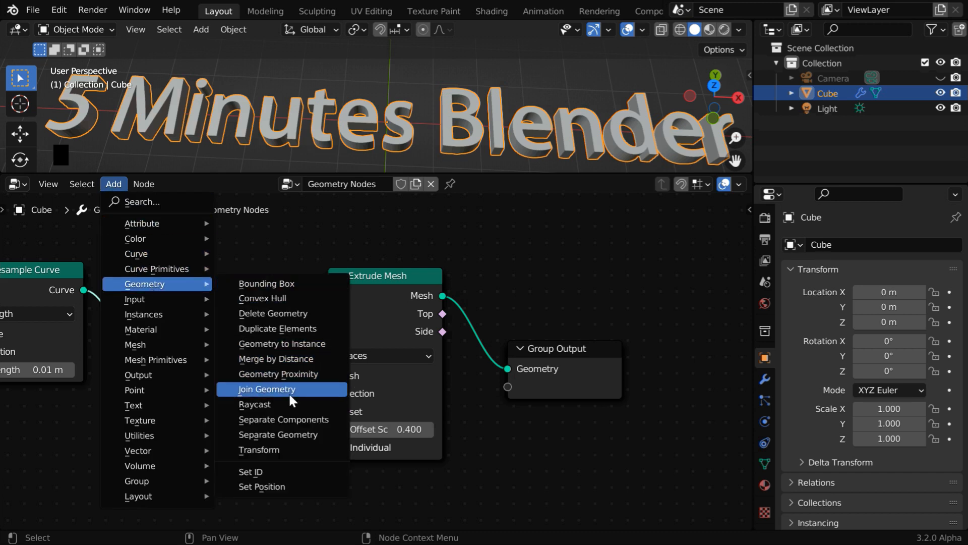
pyautogui.click(267, 388)
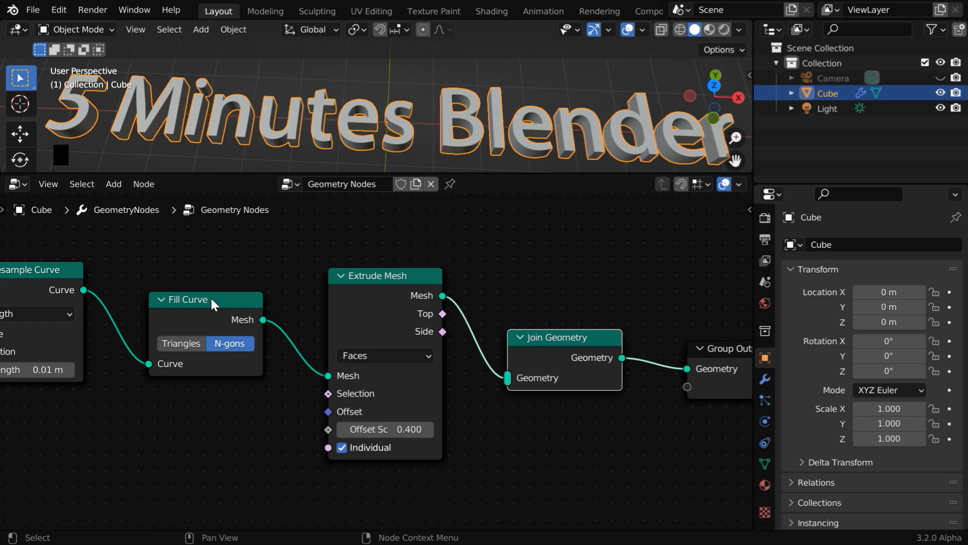
pyautogui.moveTo(206, 143)
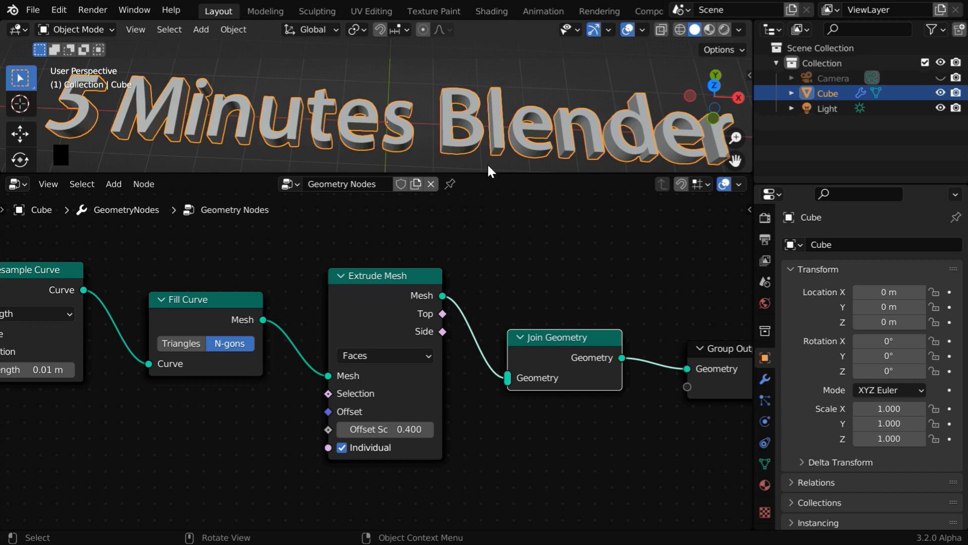
pyautogui.moveTo(262, 320); pyautogui.dragTo(505, 378)
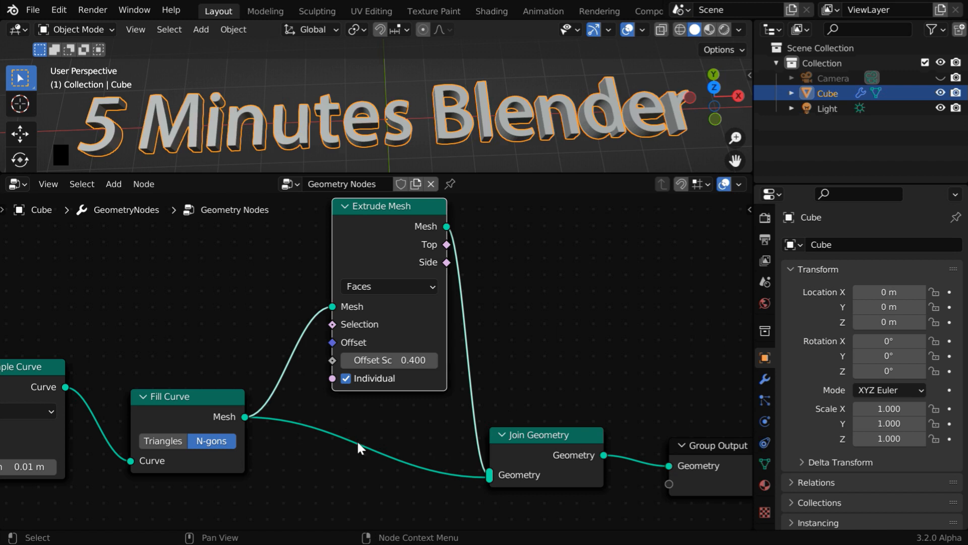
pyautogui.moveTo(369, 462)
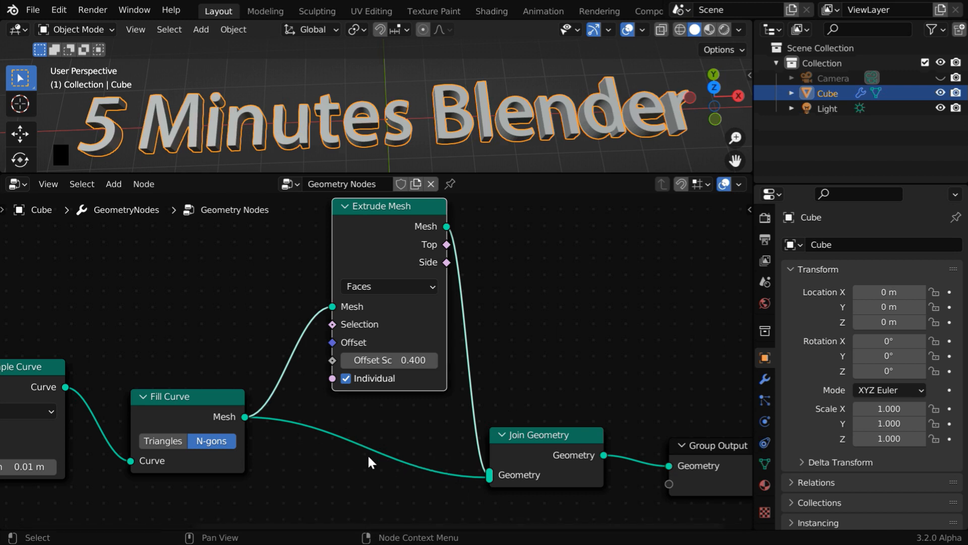
pyautogui.click(114, 184)
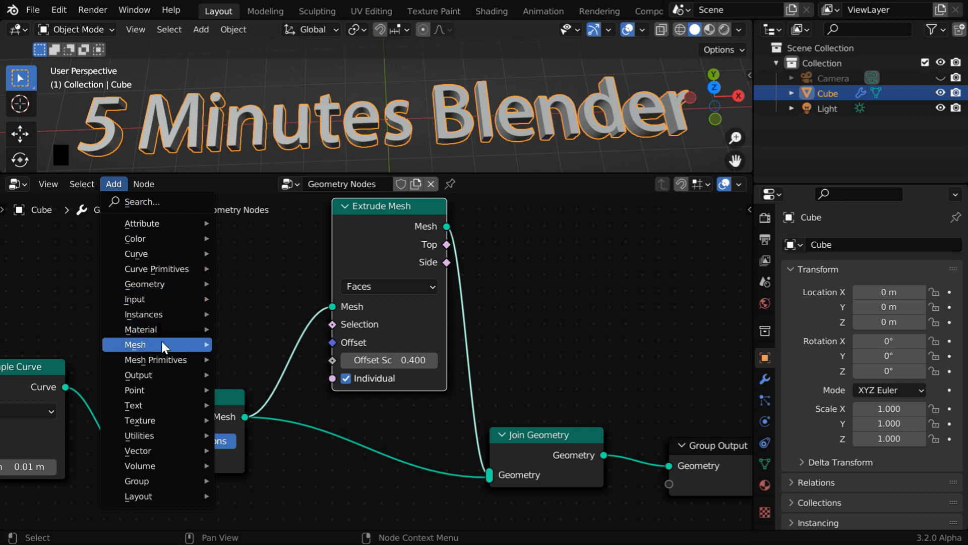
# Drop a Flip Faces node on the Fill Curve link and orbit to a top view
pyautogui.click(135, 345)
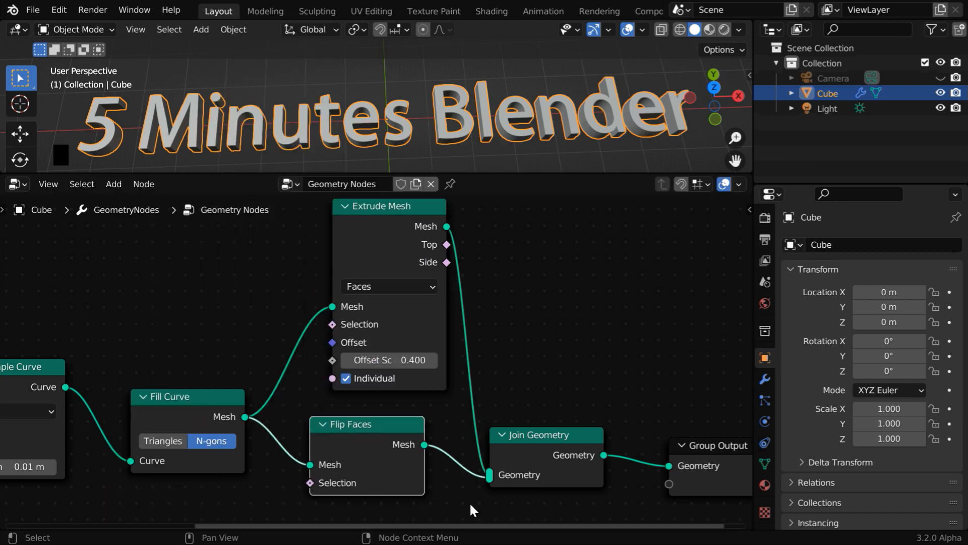
pyautogui.moveTo(491, 457)
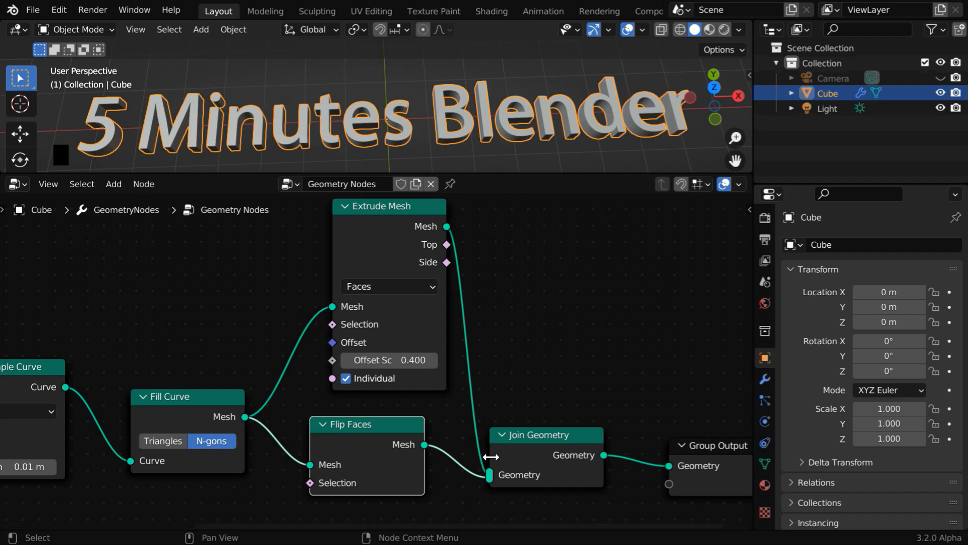
pyautogui.moveTo(510, 462)
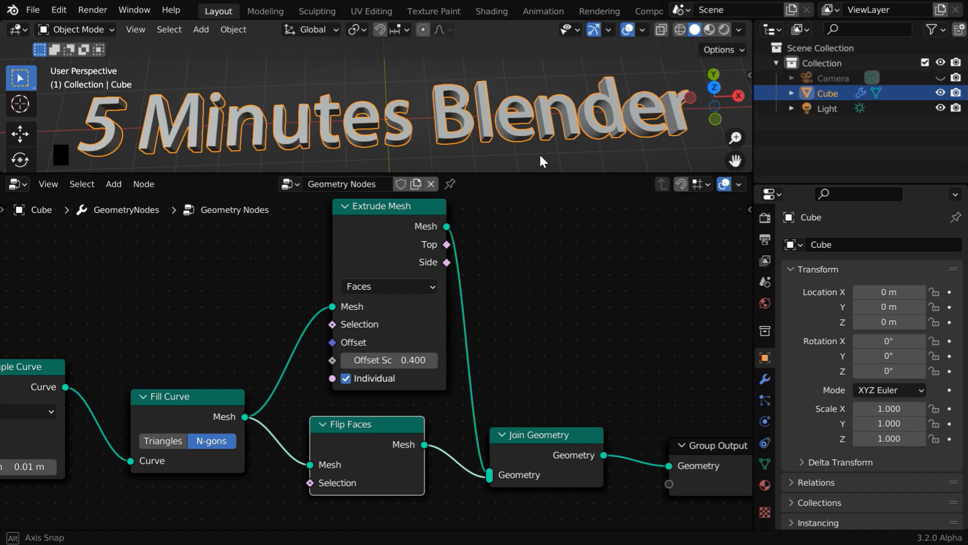
pyautogui.moveTo(540, 161); pyautogui.dragTo(583, 140)
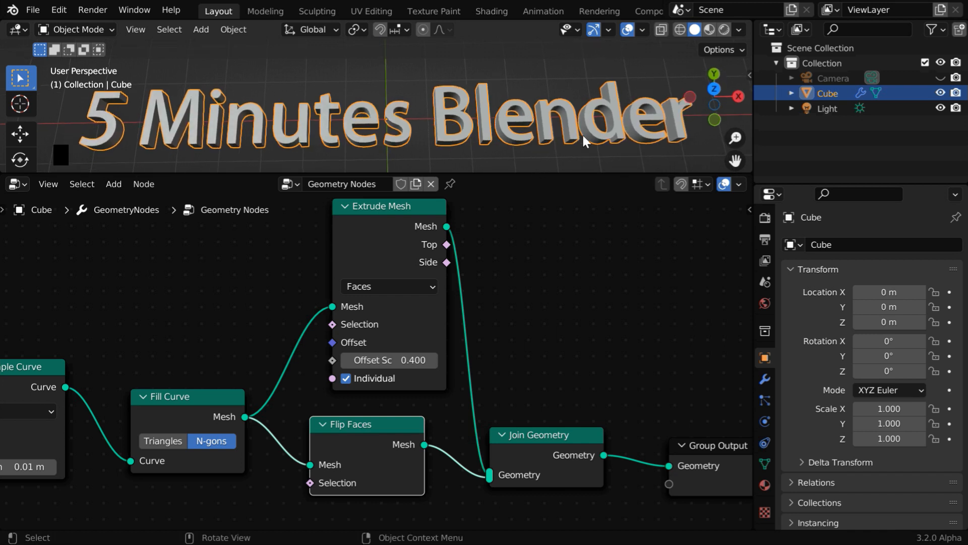
# Turn on X-Ray and switch the Resample Curve node to Evaluated mode
pyautogui.click(681, 29)
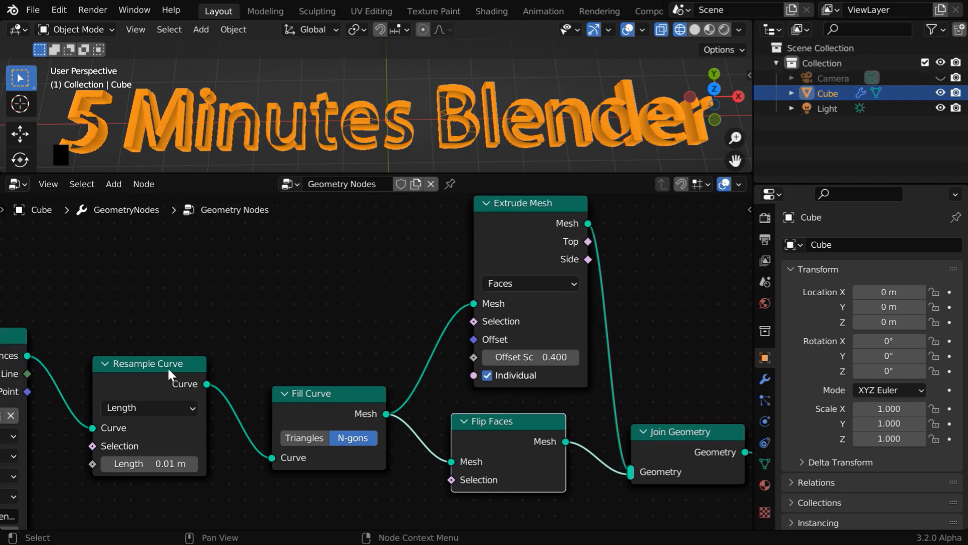
pyautogui.click(149, 408)
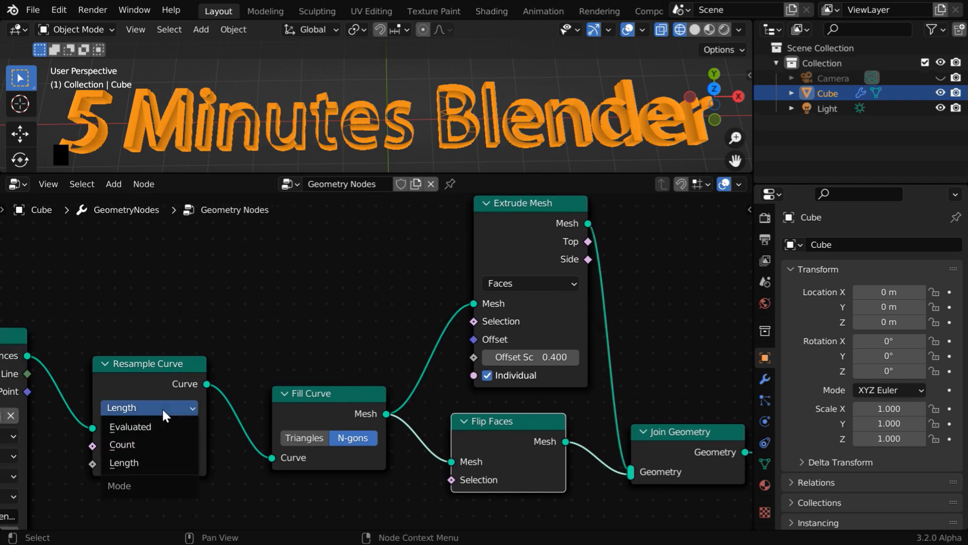
pyautogui.click(130, 427)
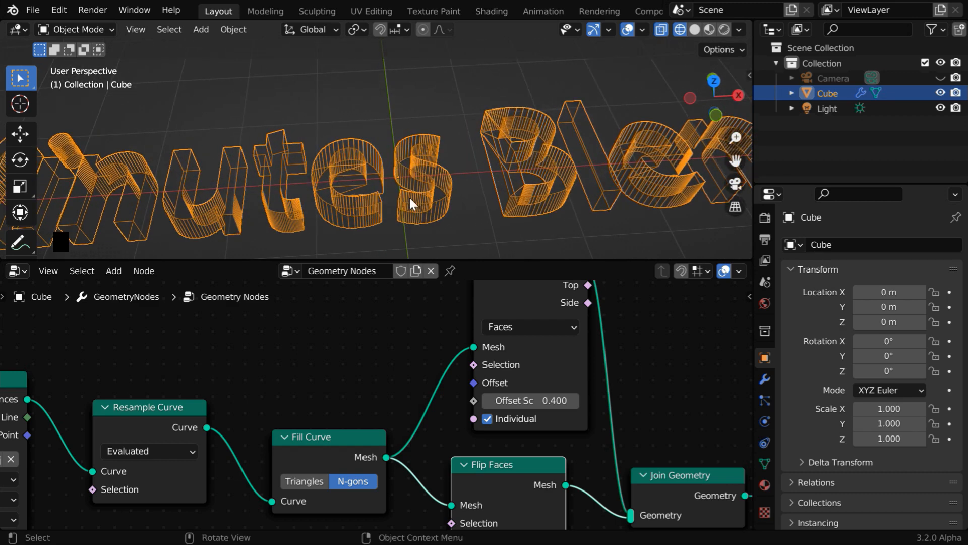
pyautogui.moveTo(414, 203); pyautogui.dragTo(413, 215)
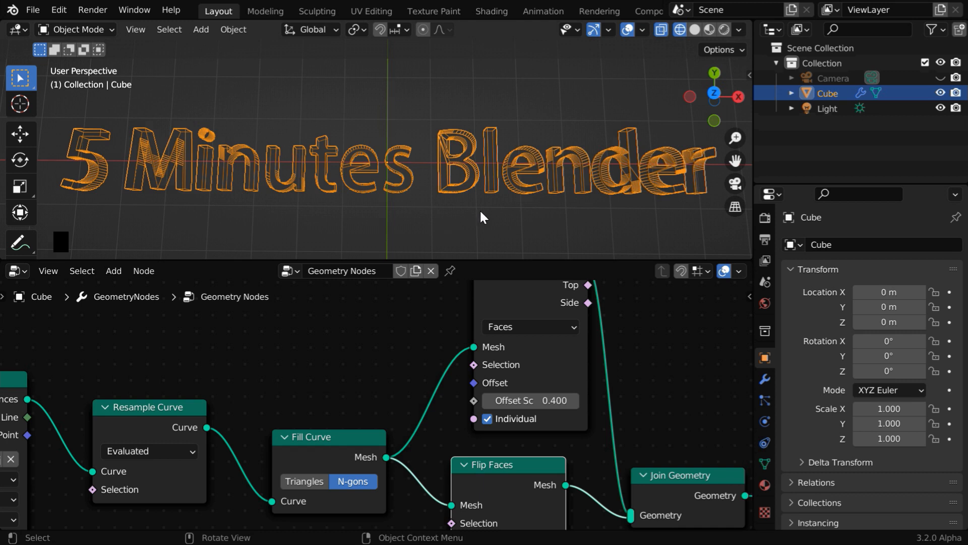
# Turn X-Ray off so the letters display as solid shaded geometry
pyautogui.click(696, 29)
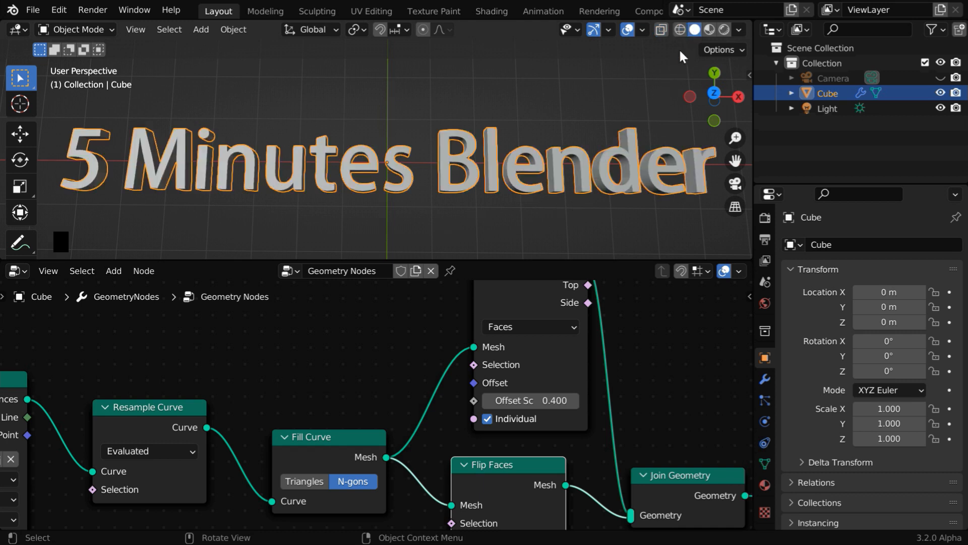
pyautogui.moveTo(350, 200)
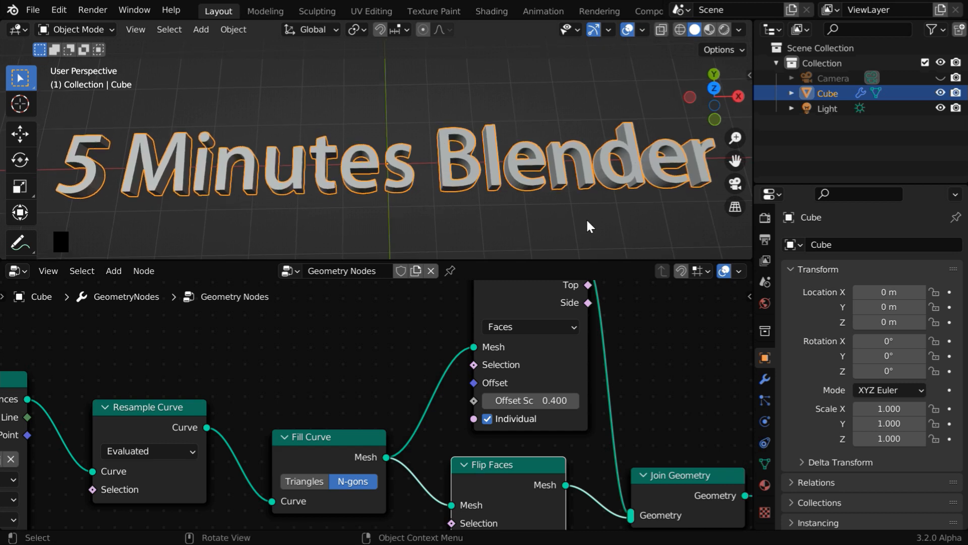
pyautogui.moveTo(561, 234)
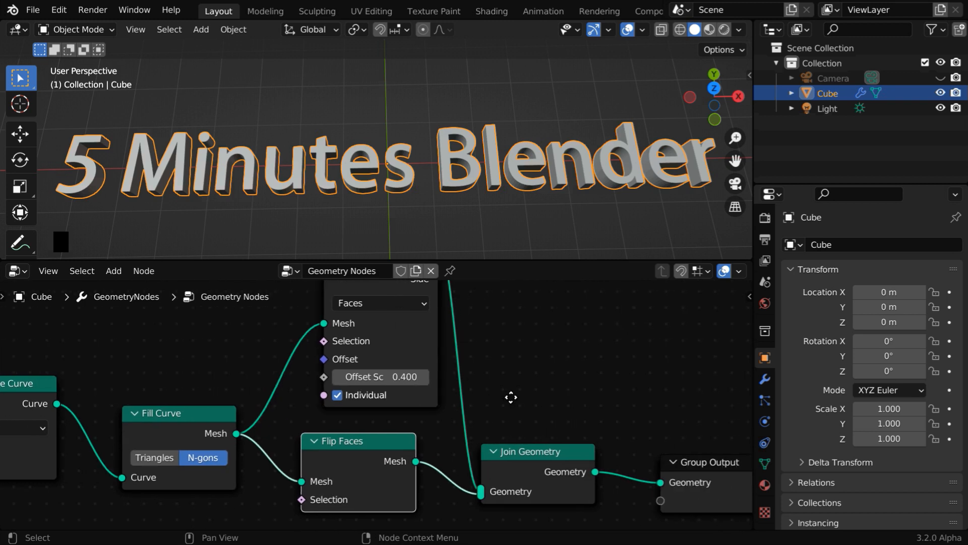
# Add Realize Instances and then Merge by Distance (0.001 m) after Join Geometry
pyautogui.click(113, 271)
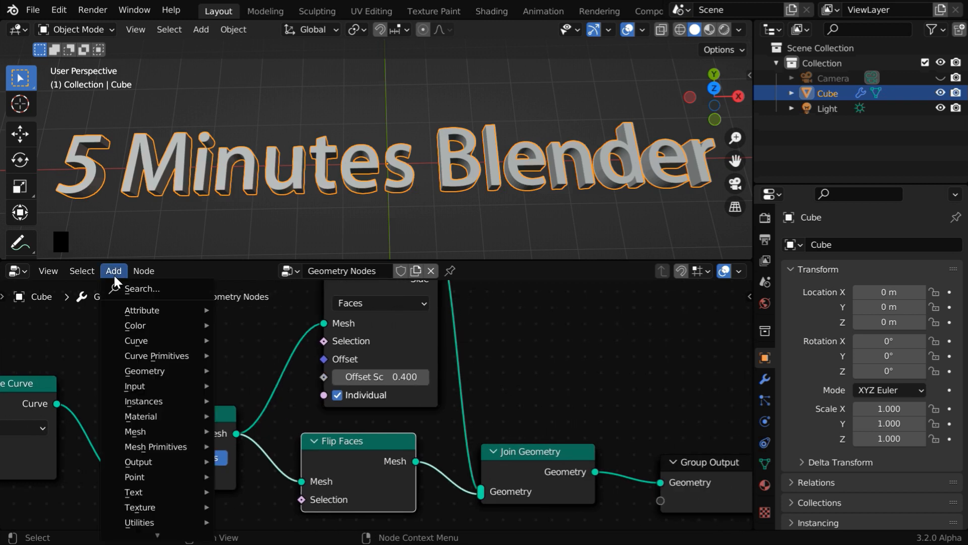
pyautogui.moveTo(143, 401)
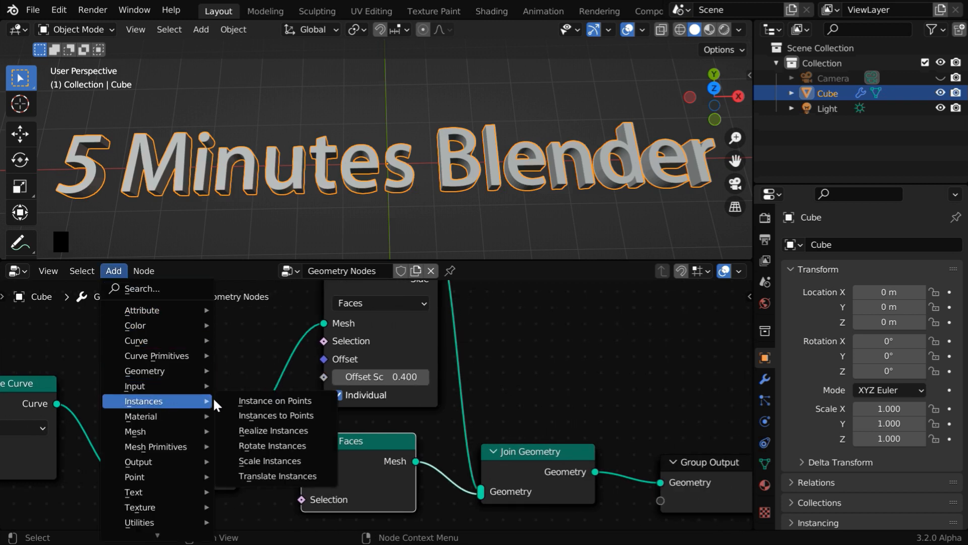
pyautogui.click(273, 430)
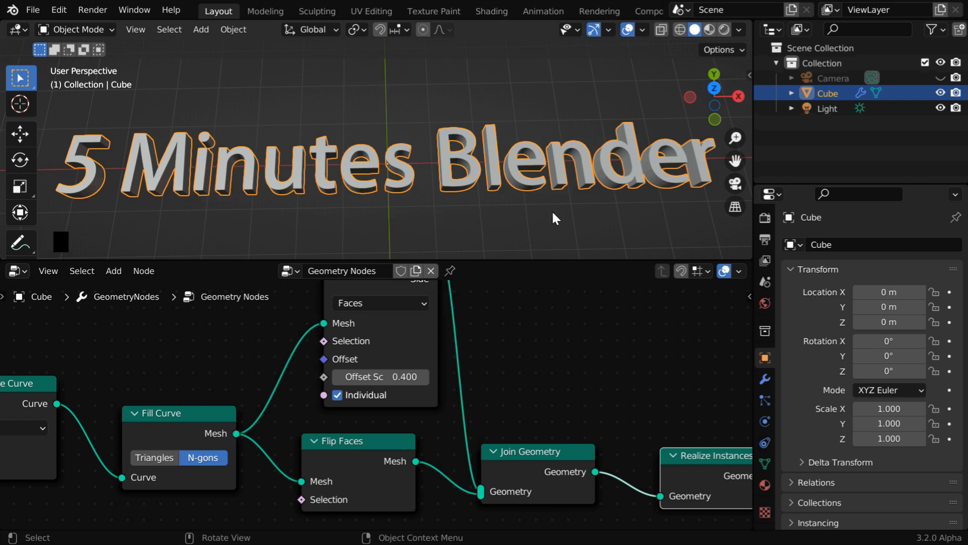
pyautogui.moveTo(533, 230)
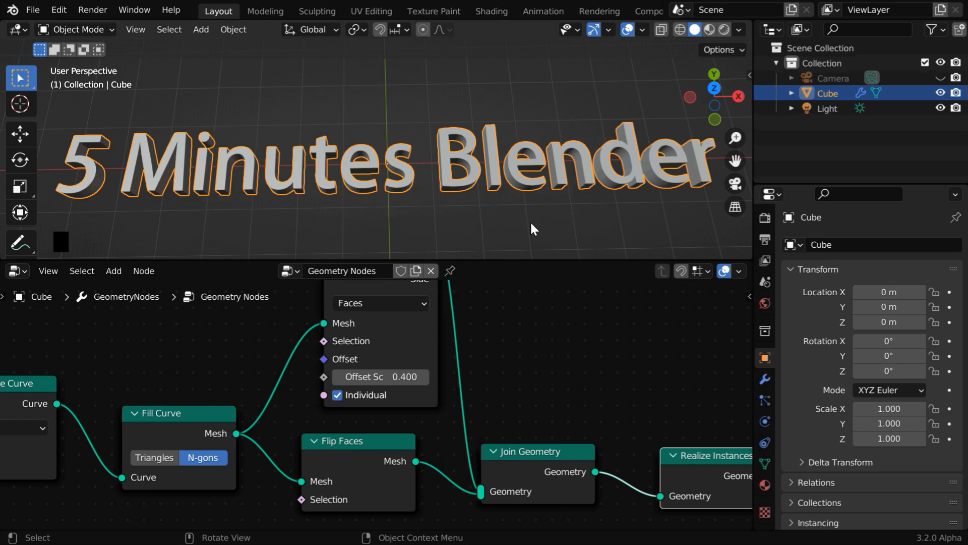
pyautogui.click(113, 270)
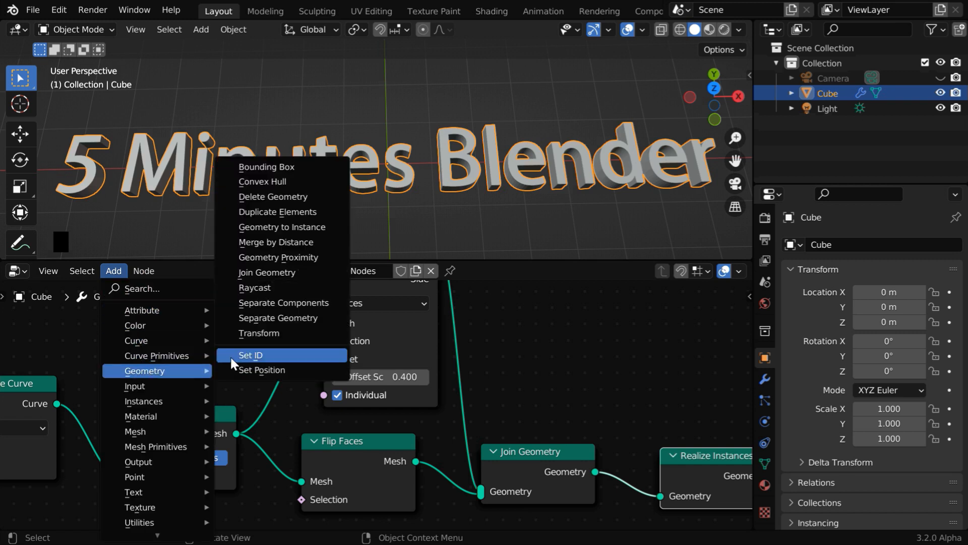
pyautogui.click(276, 242)
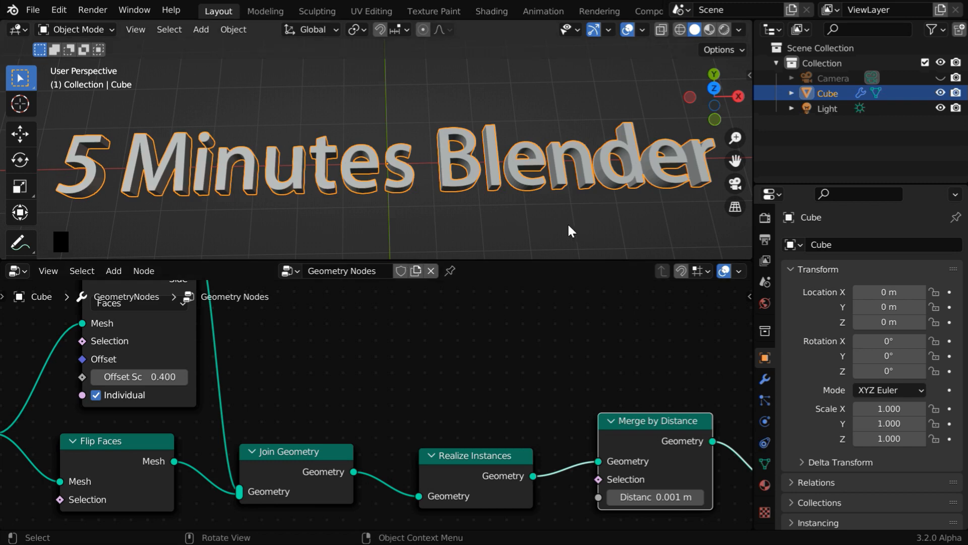
# Add a Bevel modifier with 0.02 m amount, 5 segments and Clamp Overlap off
pyautogui.click(765, 379)
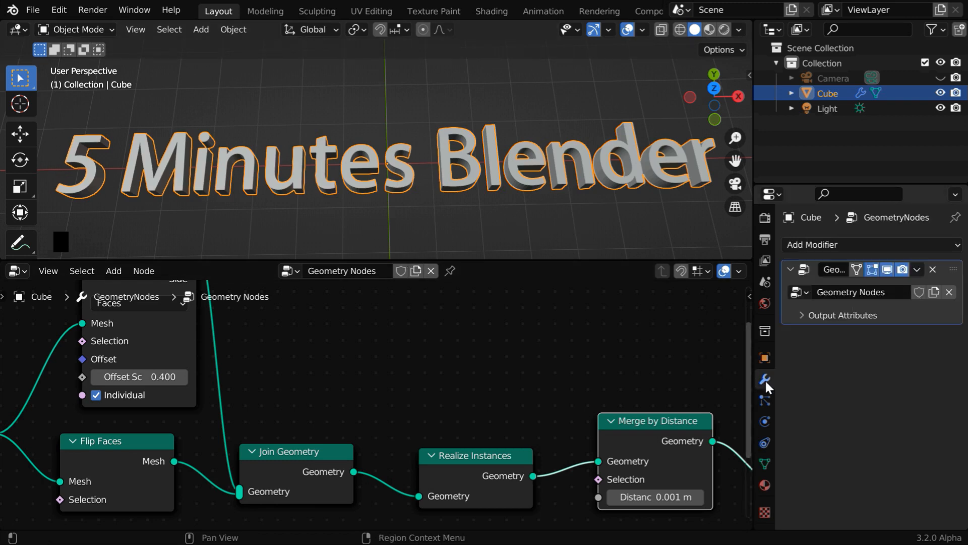
pyautogui.click(872, 244)
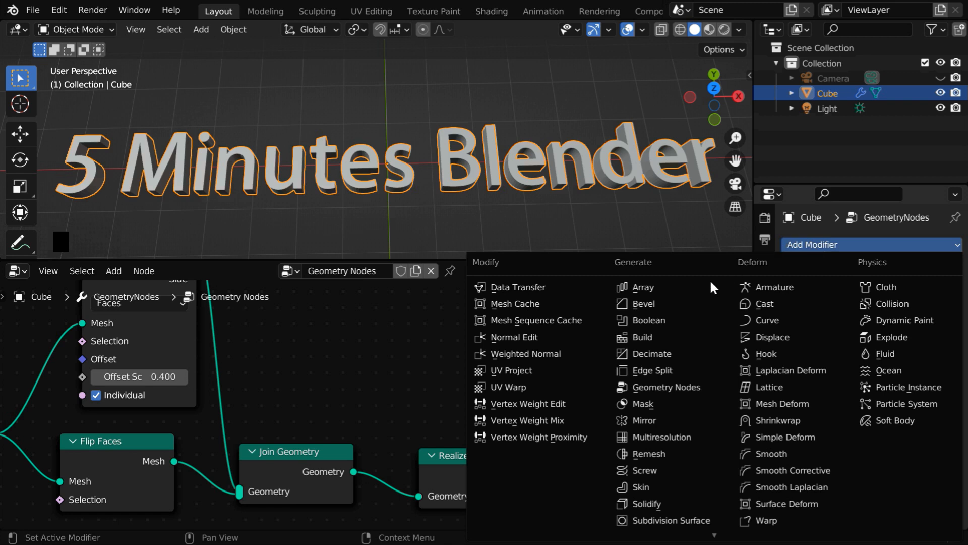
pyautogui.click(645, 304)
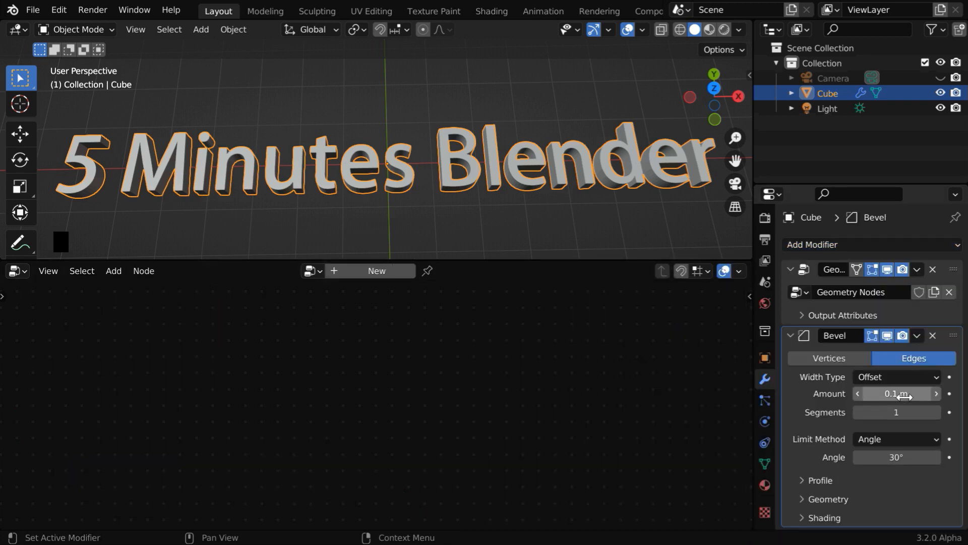
pyautogui.doubleClick(896, 394)
pyautogui.write('02')
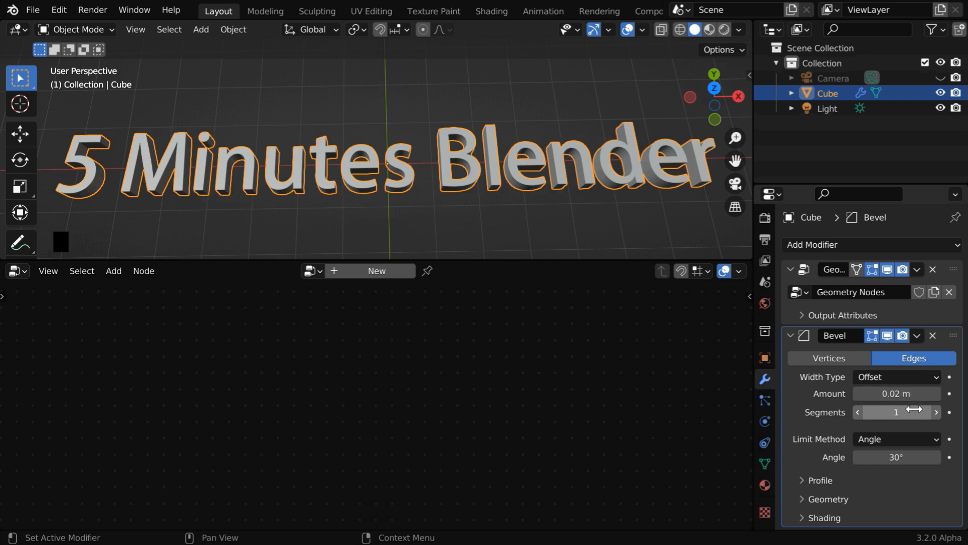
pyautogui.moveTo(896, 413); pyautogui.dragTo(926, 412)
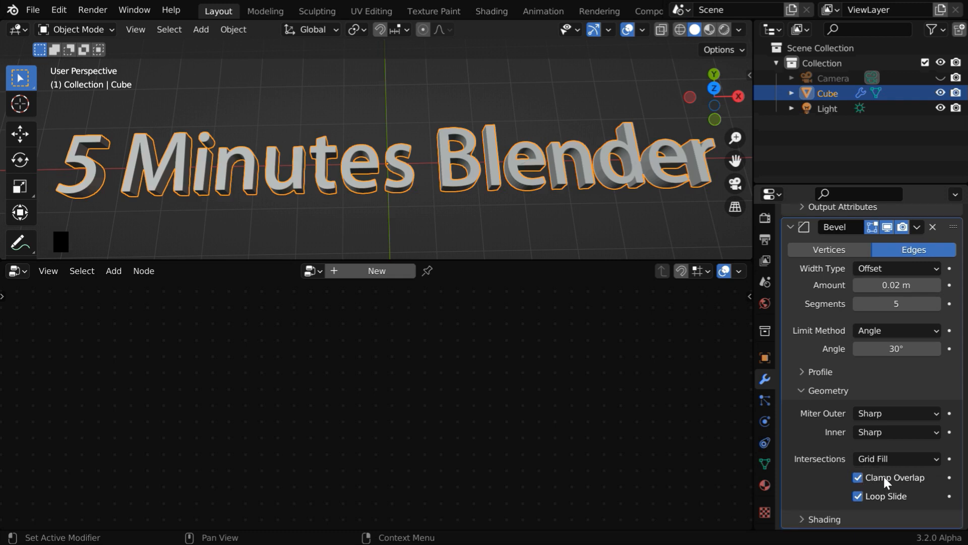
pyautogui.click(856, 477)
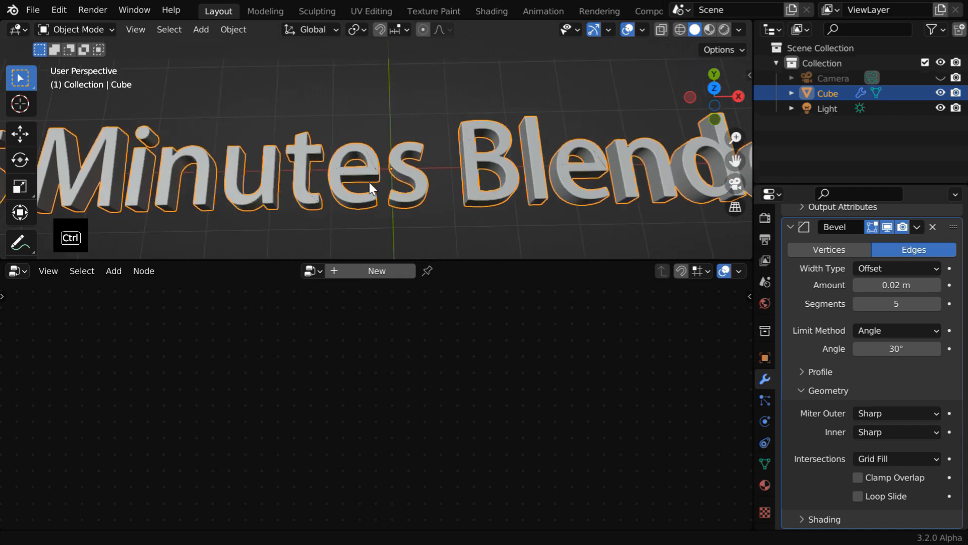
# Orbit and move in to inspect the bevelled letter edges
pyautogui.moveTo(370, 185); pyautogui.dragTo(429, 179)
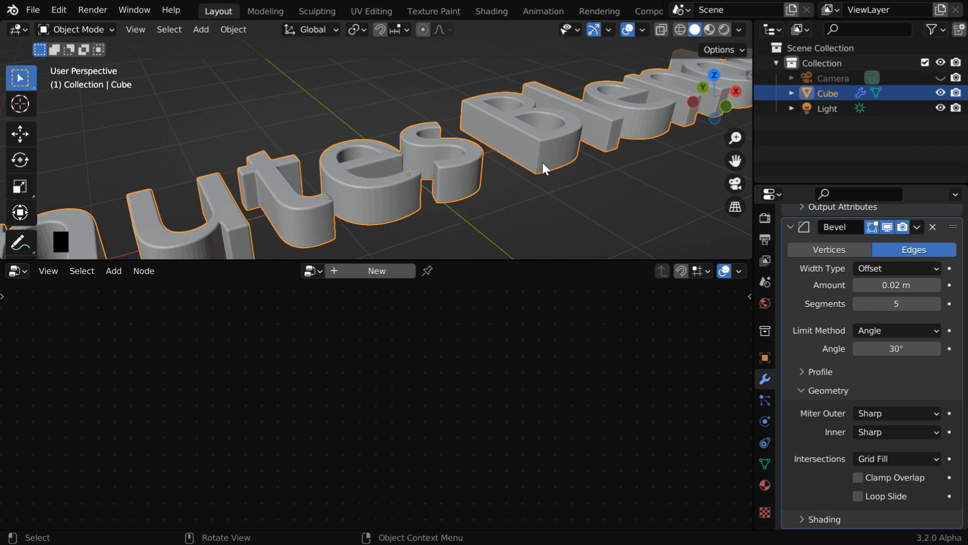
pyautogui.moveTo(553, 162)
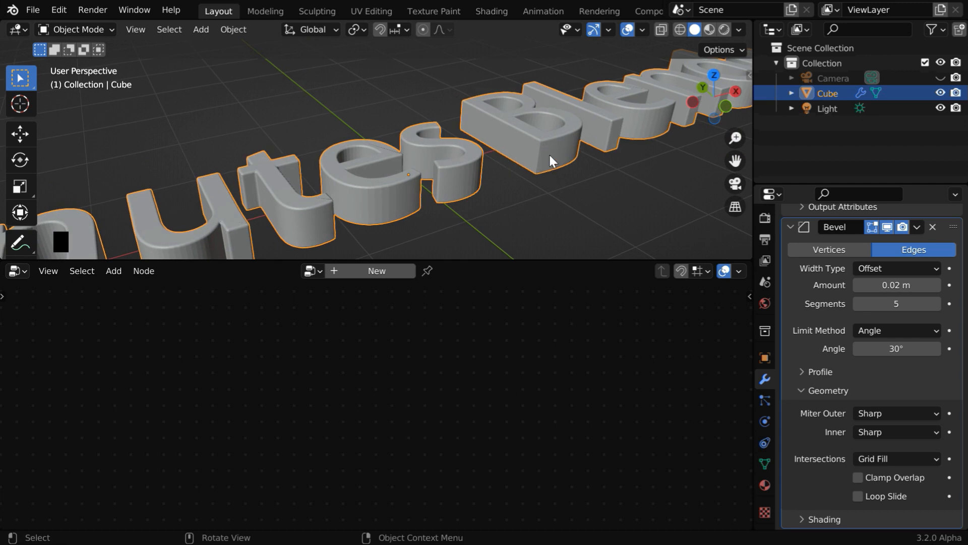
pyautogui.moveTo(550, 160); pyautogui.dragTo(550, 188)
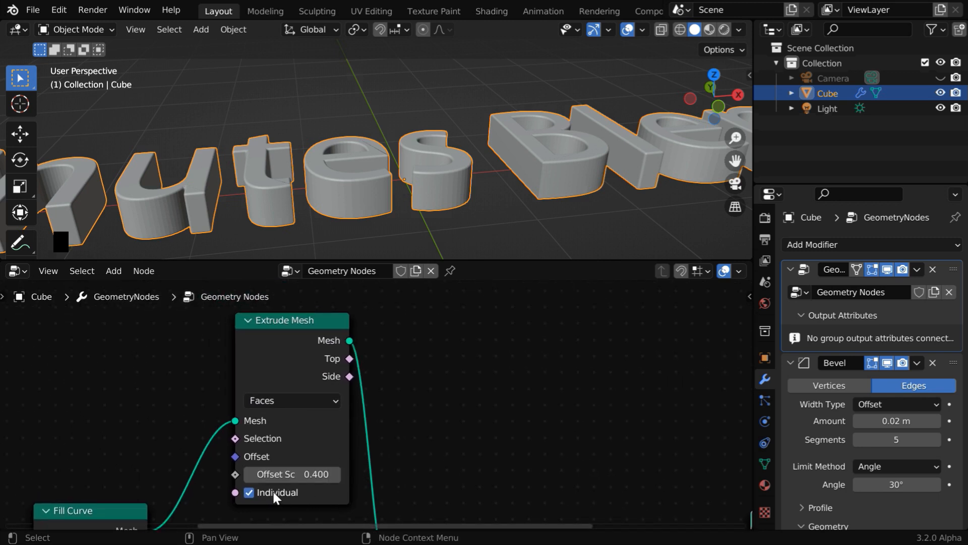
# Turn off Individual in the Extrude Mesh node and orbit to check the letter sides
pyautogui.click(247, 492)
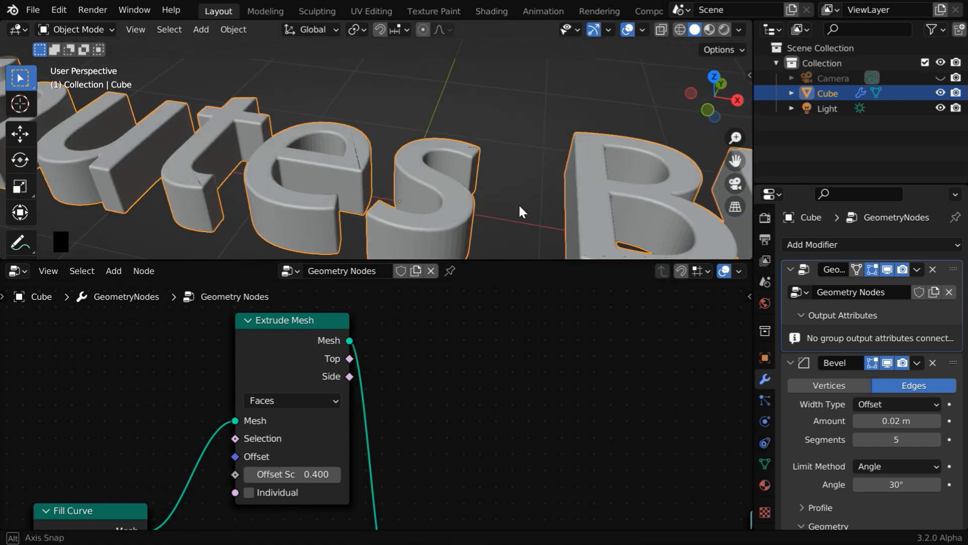
pyautogui.moveTo(522, 212); pyautogui.dragTo(291, 178)
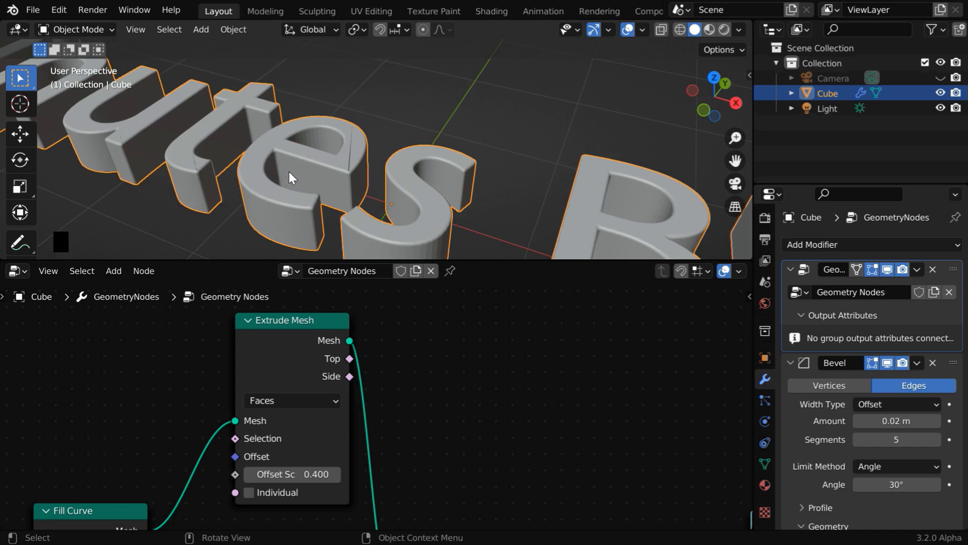
pyautogui.moveTo(352, 161)
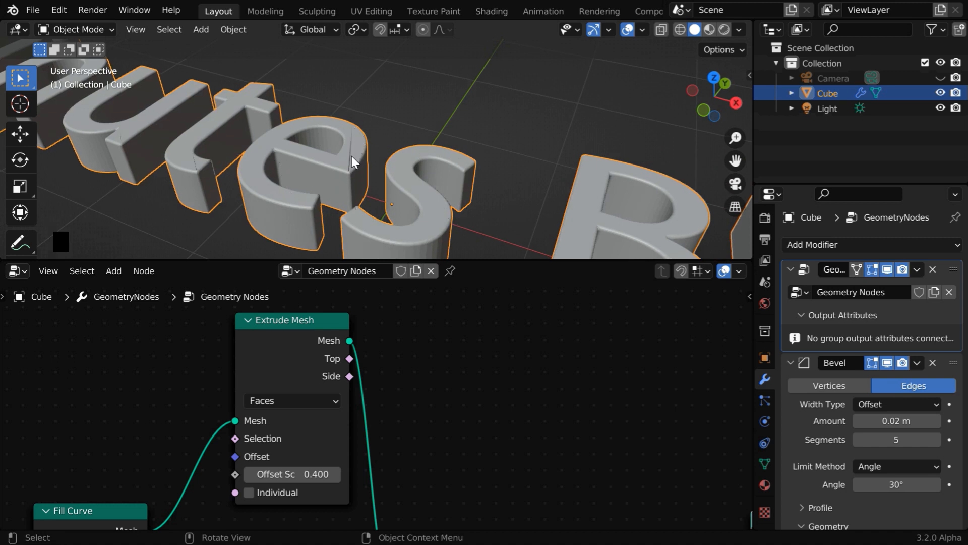
pyautogui.moveTo(202, 166)
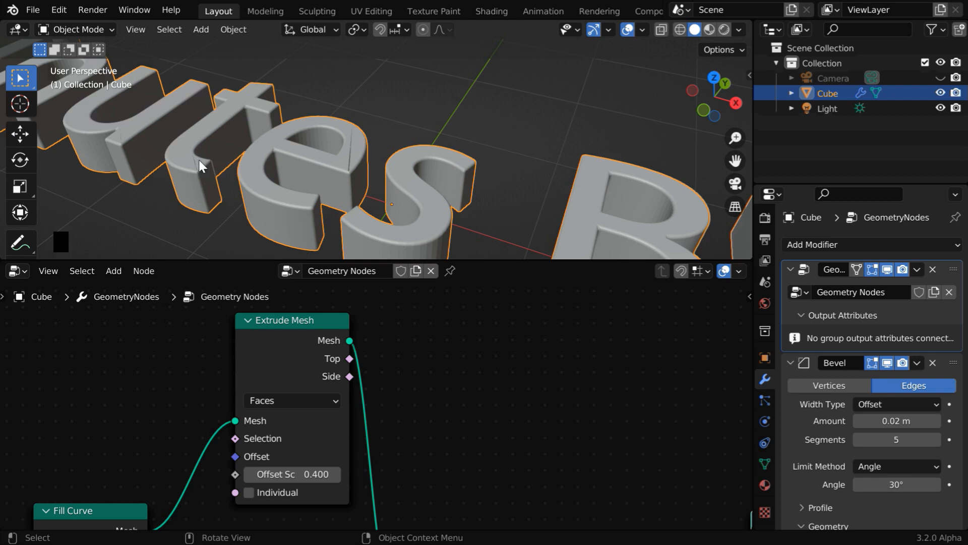
pyautogui.moveTo(201, 165); pyautogui.dragTo(332, 181)
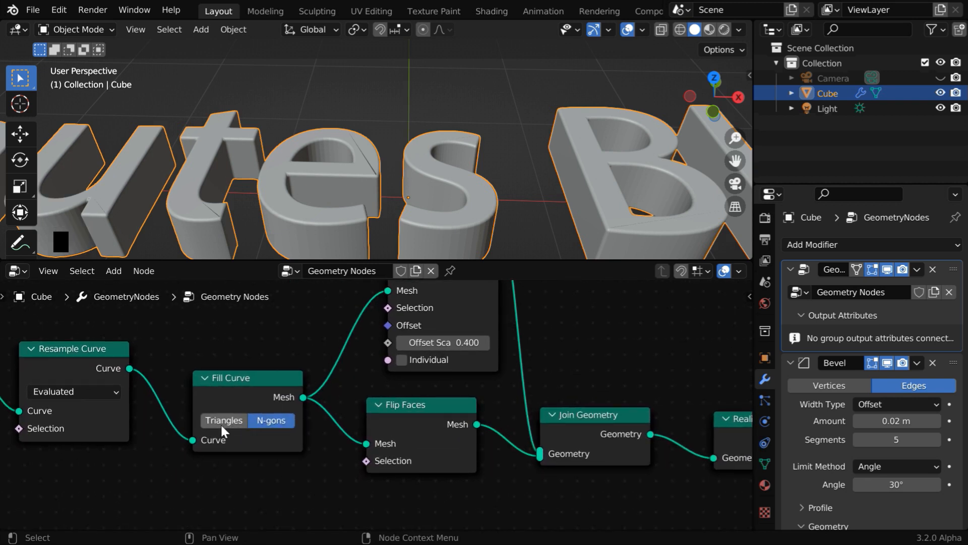
# Switch the Fill Curve node from N-gons to Triangles
pyautogui.click(223, 420)
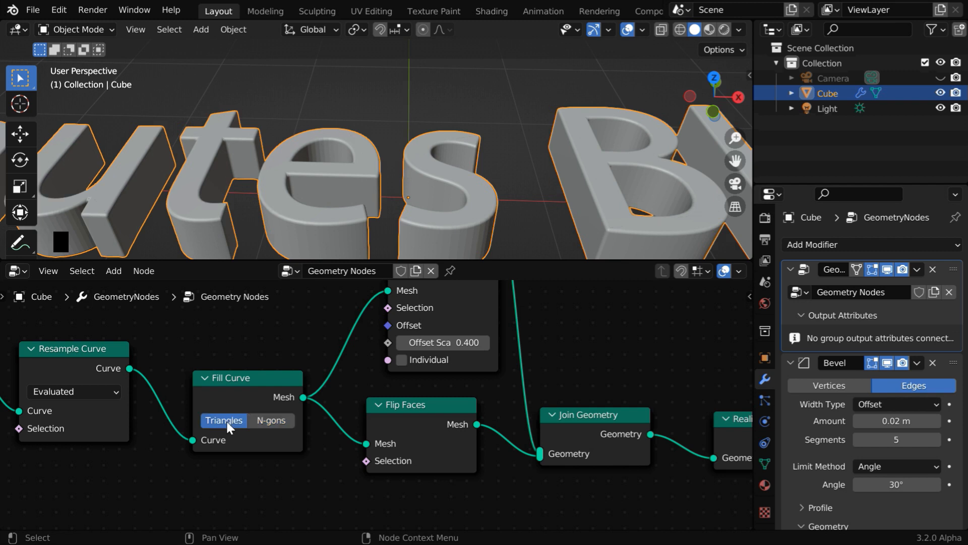
pyautogui.moveTo(404, 195)
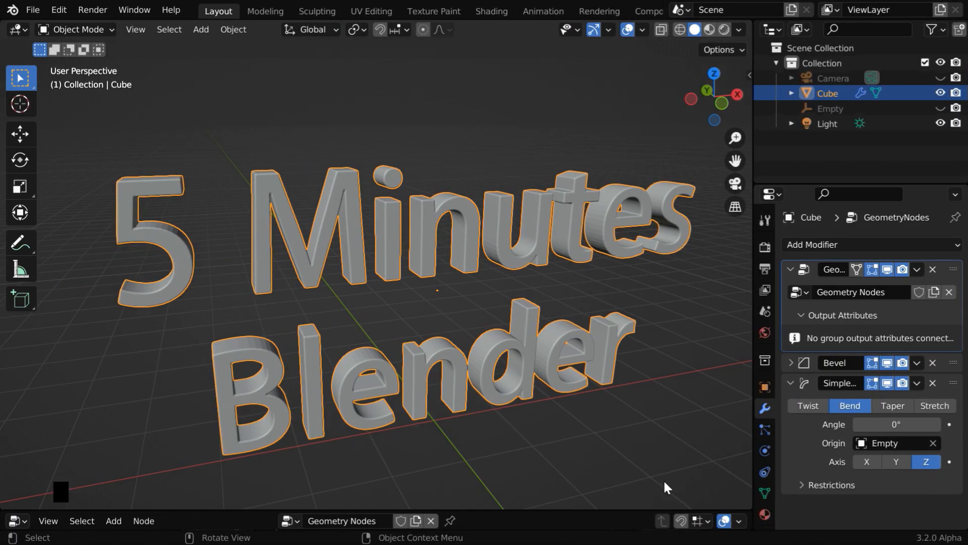
# Set the Simple Deform bend angle to -1.2°
pyautogui.moveTo(892, 425); pyautogui.dragTo(908, 424)
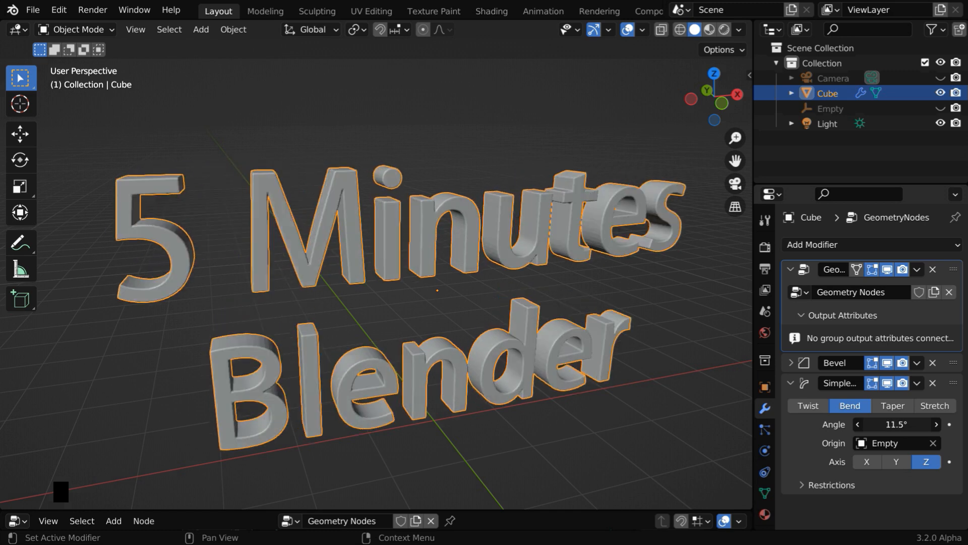
pyautogui.moveTo(890, 424); pyautogui.dragTo(859, 424)
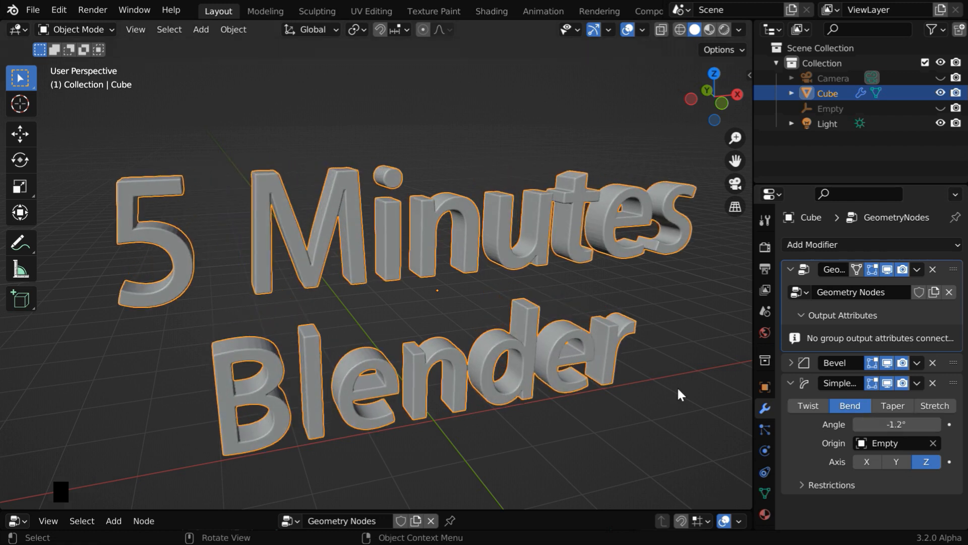
pyautogui.moveTo(504, 297)
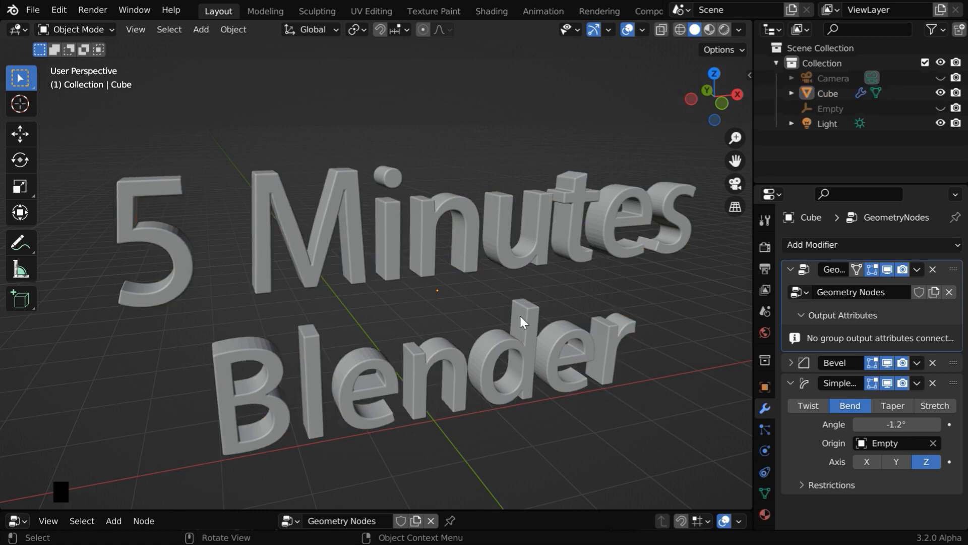
pyautogui.moveTo(594, 347)
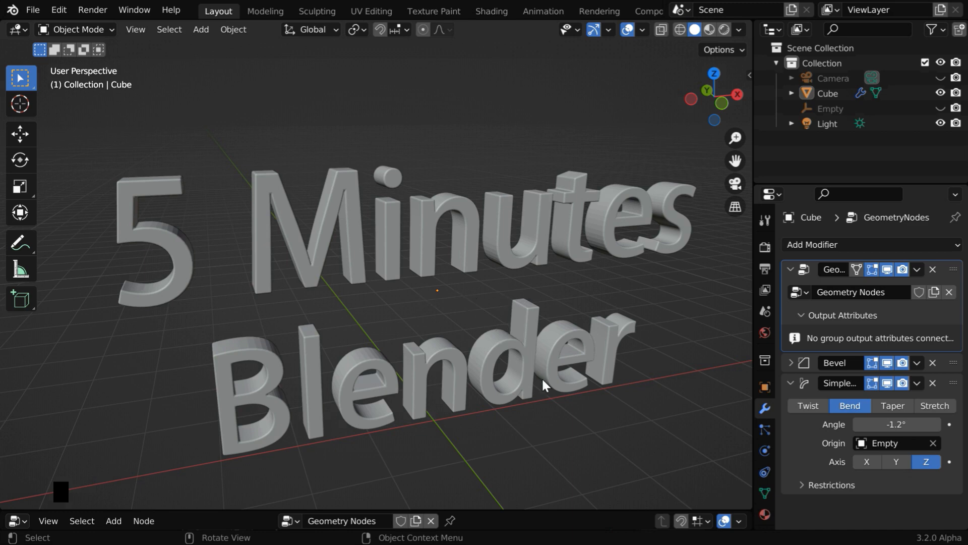
pyautogui.moveTo(650, 465)
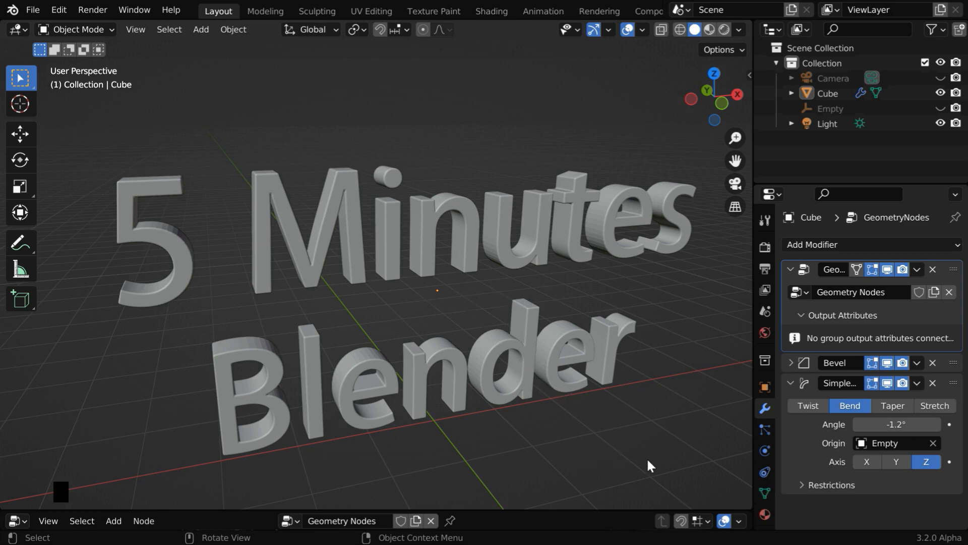